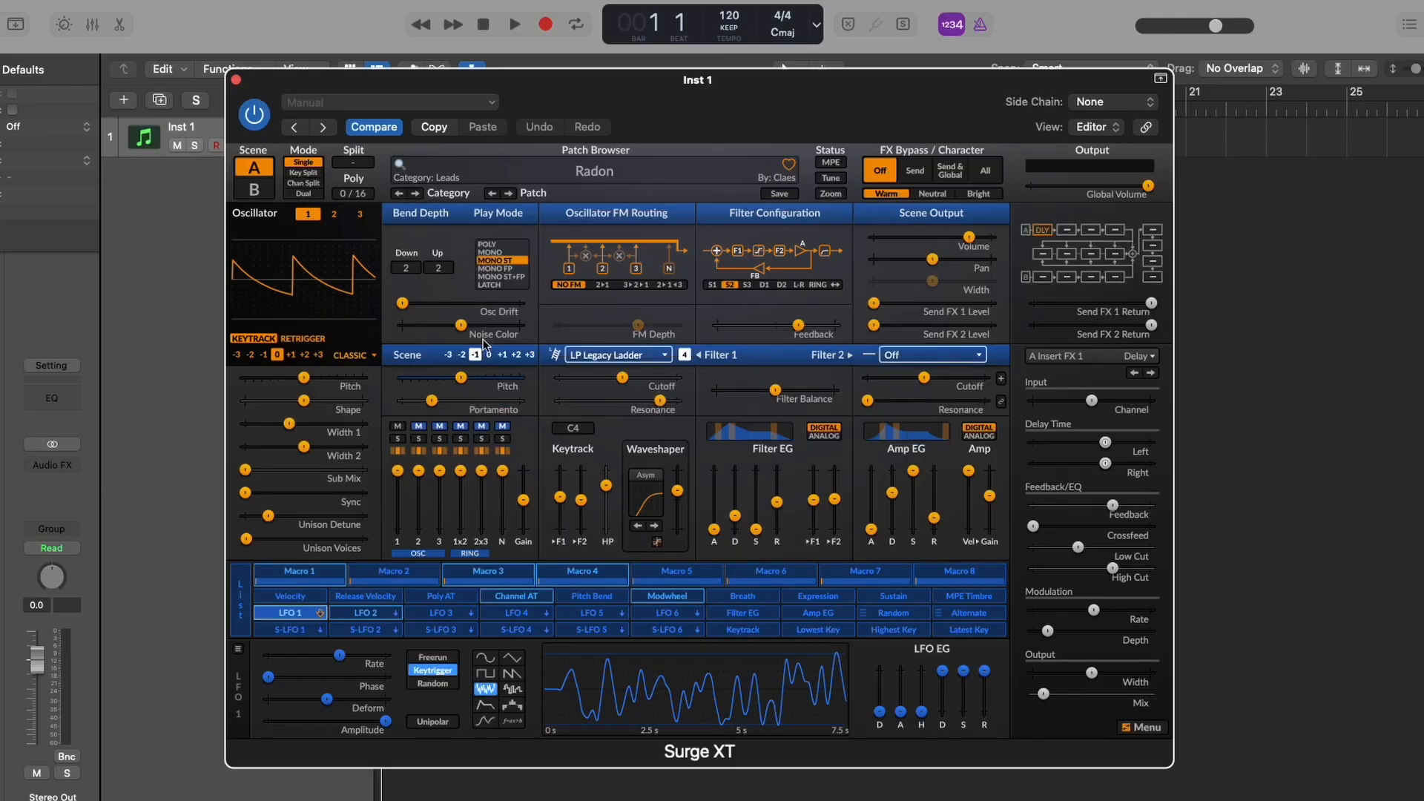
Select polyphonic aftertouch as a modulation source.
click(359, 213)
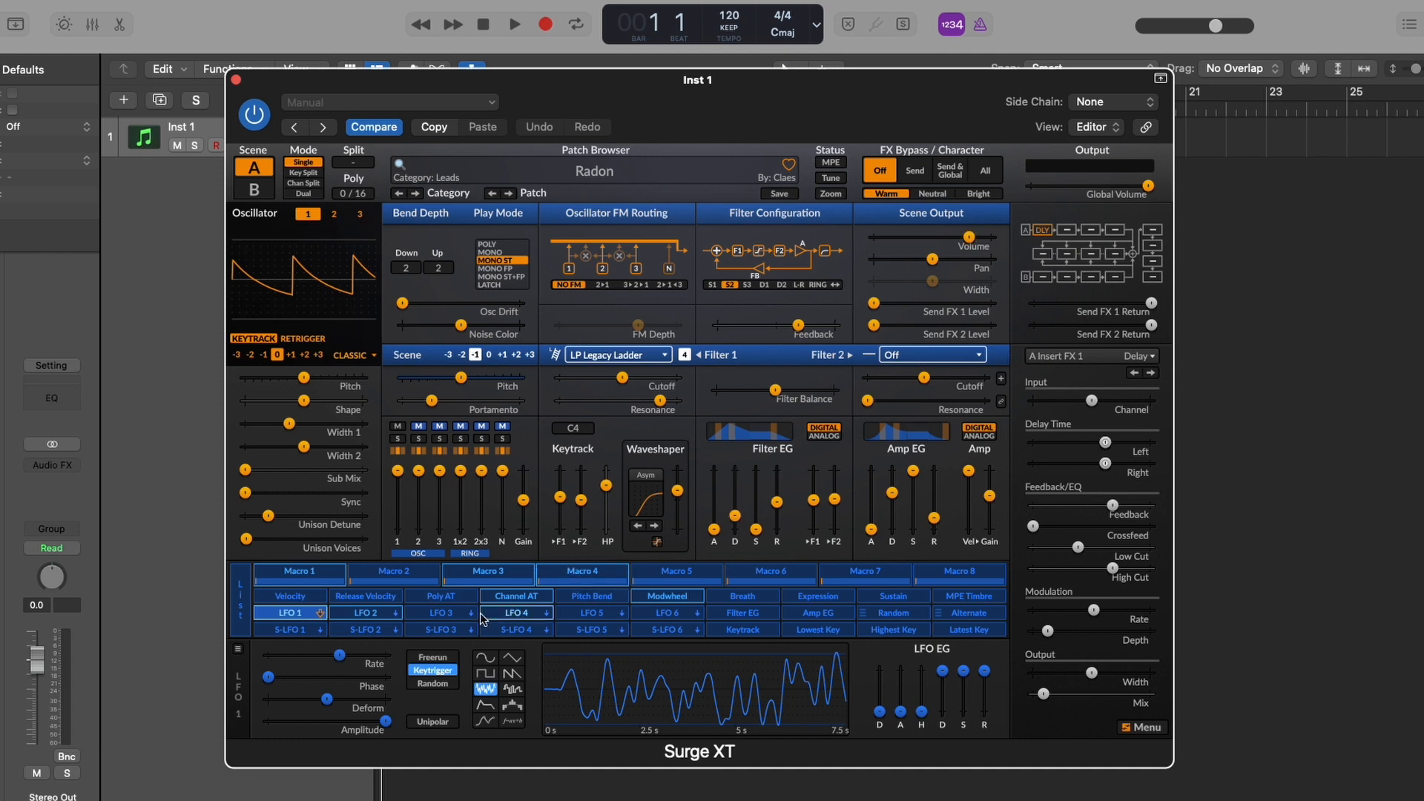
click(440, 596)
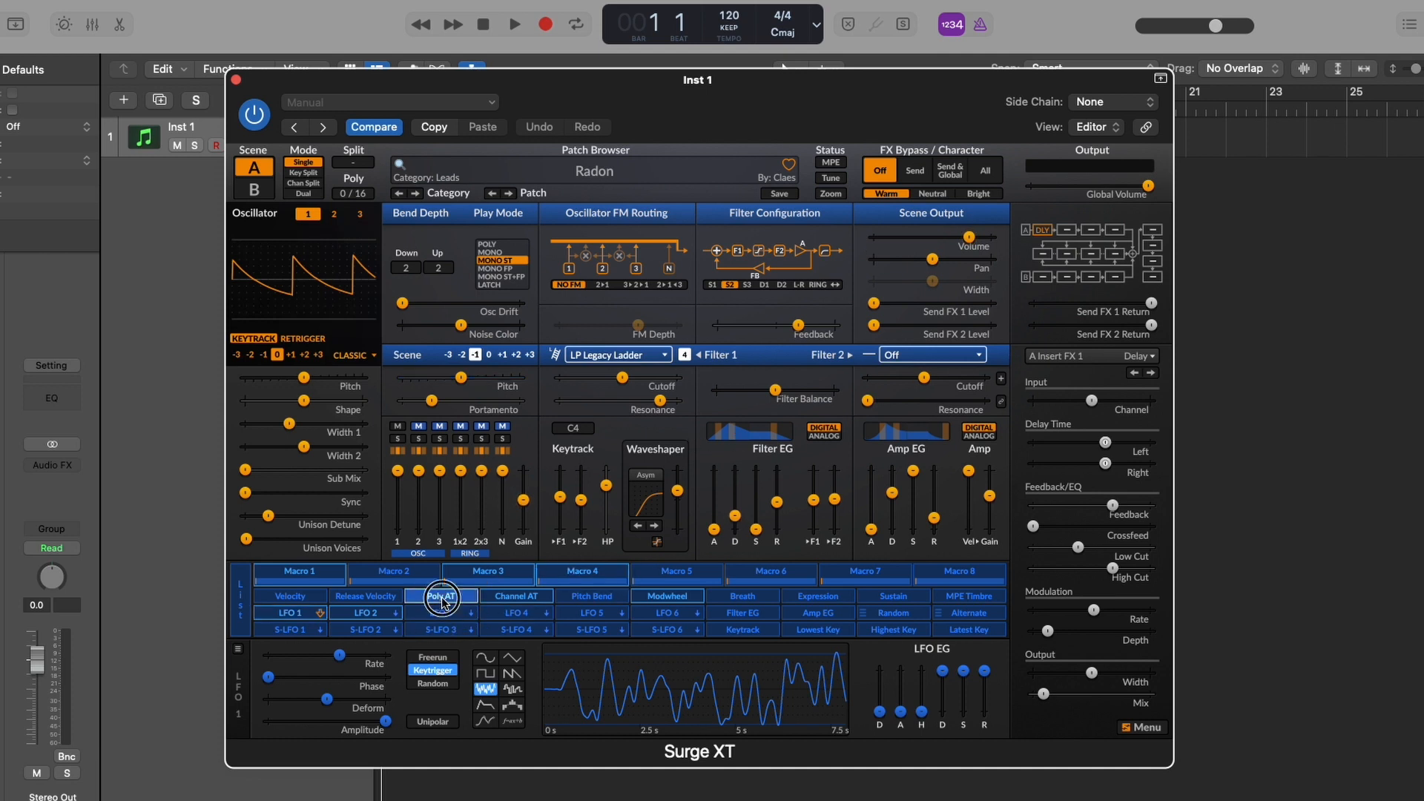
click(441, 595)
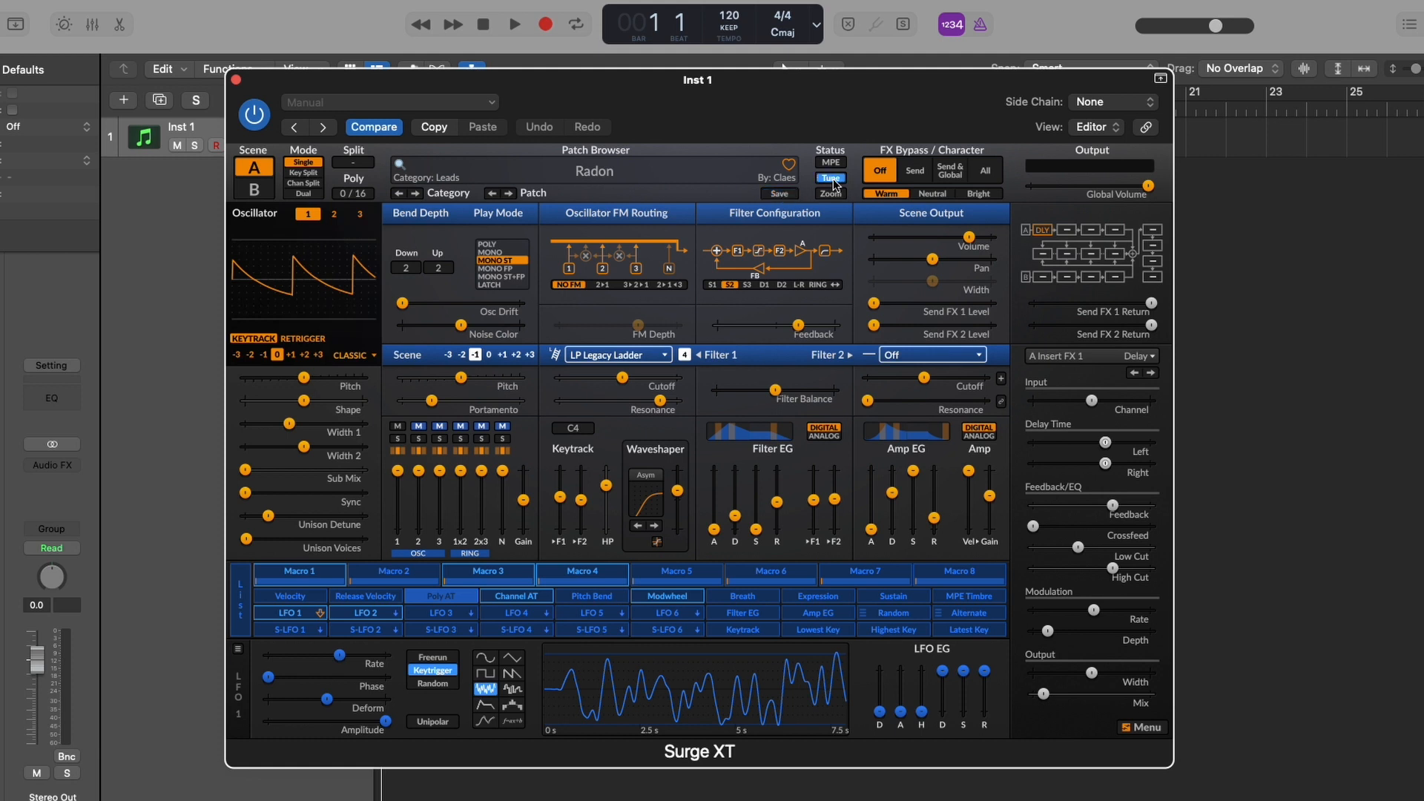
Open the tuning editor on 12-TET and reveal the tuning library folder.
click(829, 178)
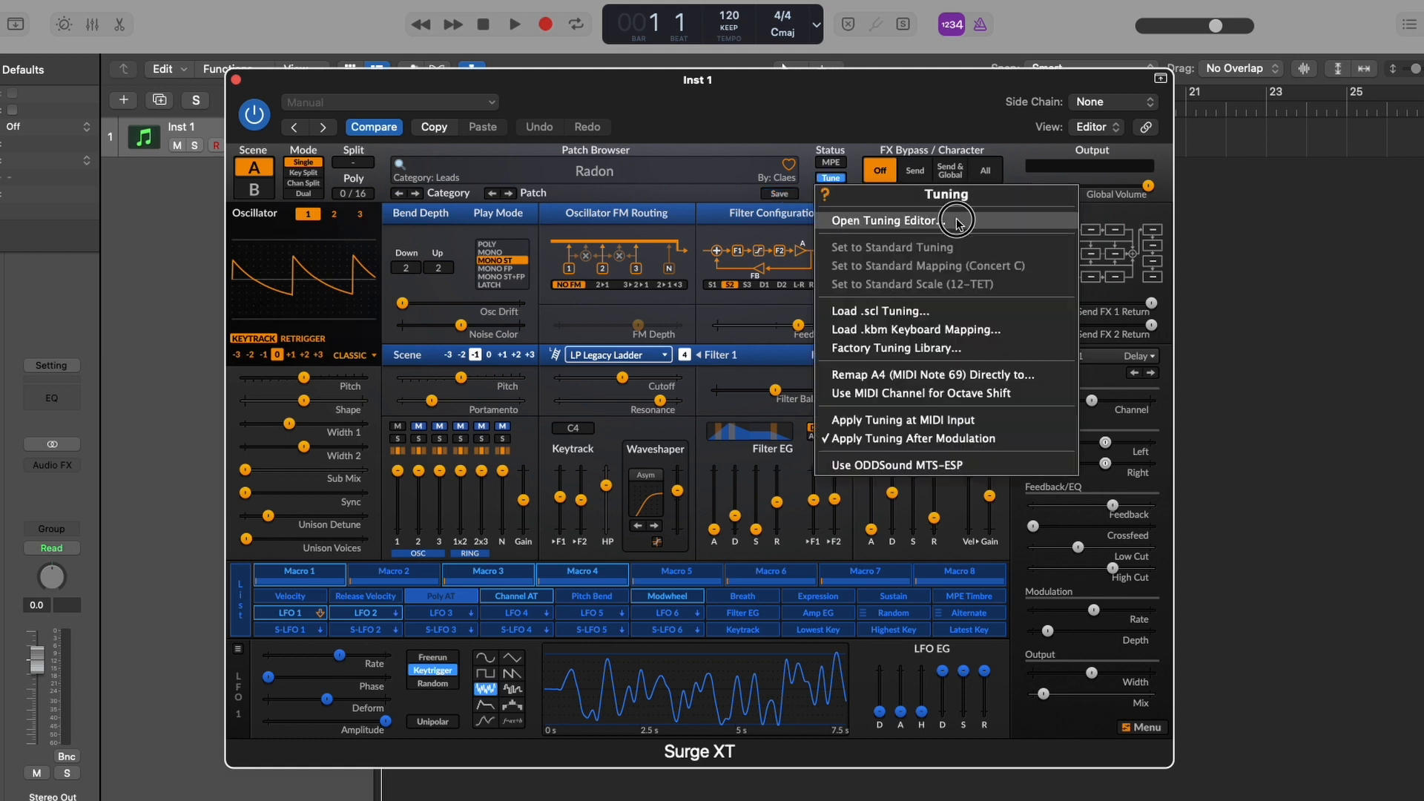
click(880, 221)
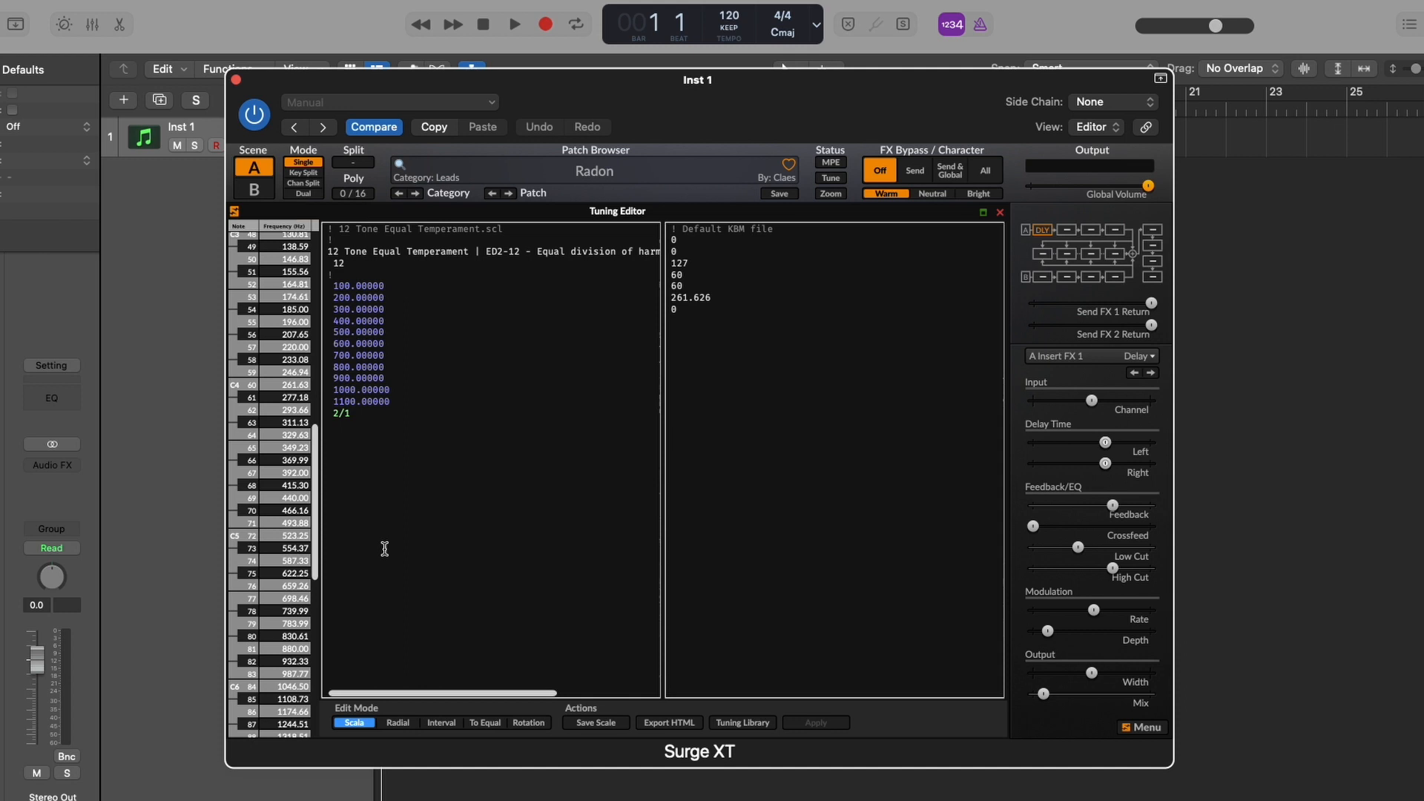
mouse_move(353, 425)
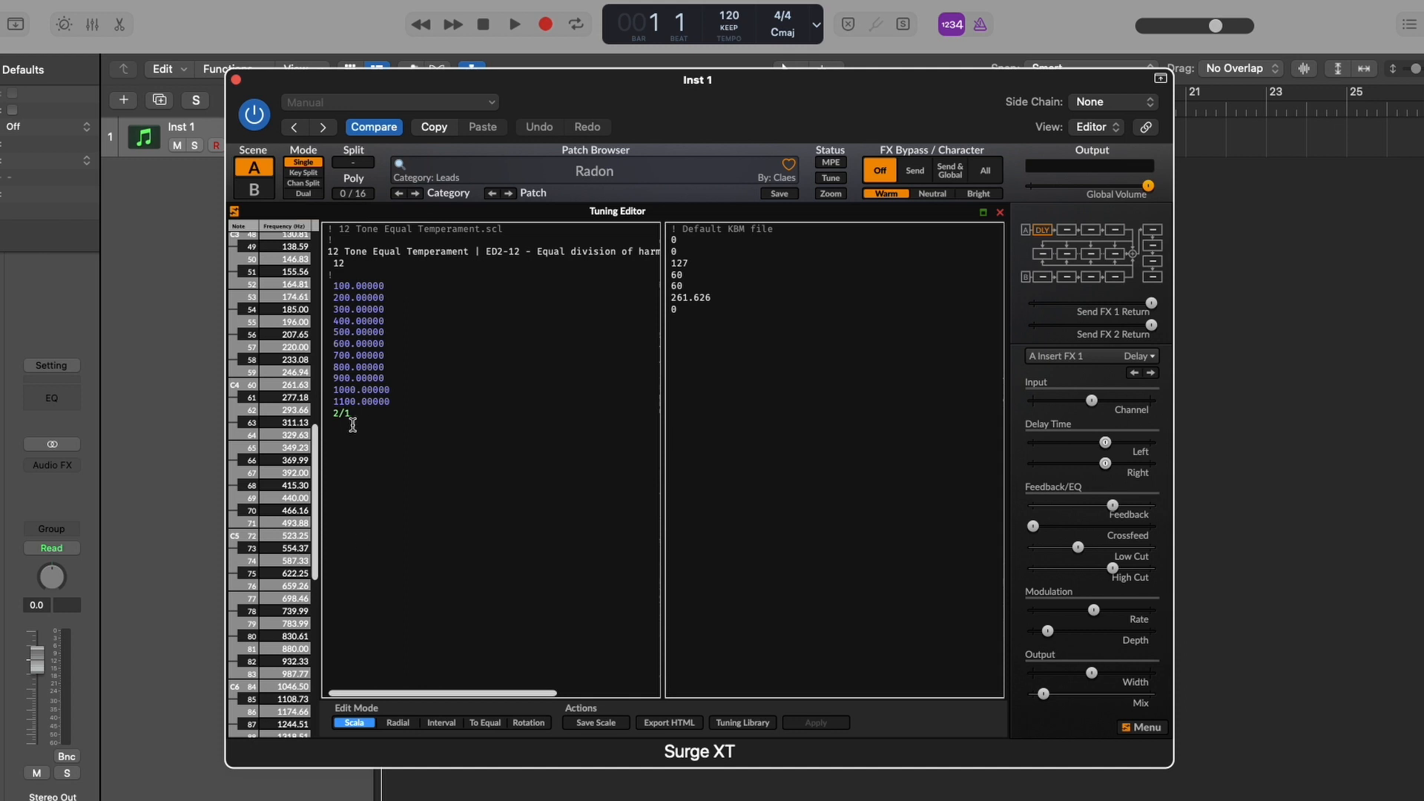
mouse_move(433, 453)
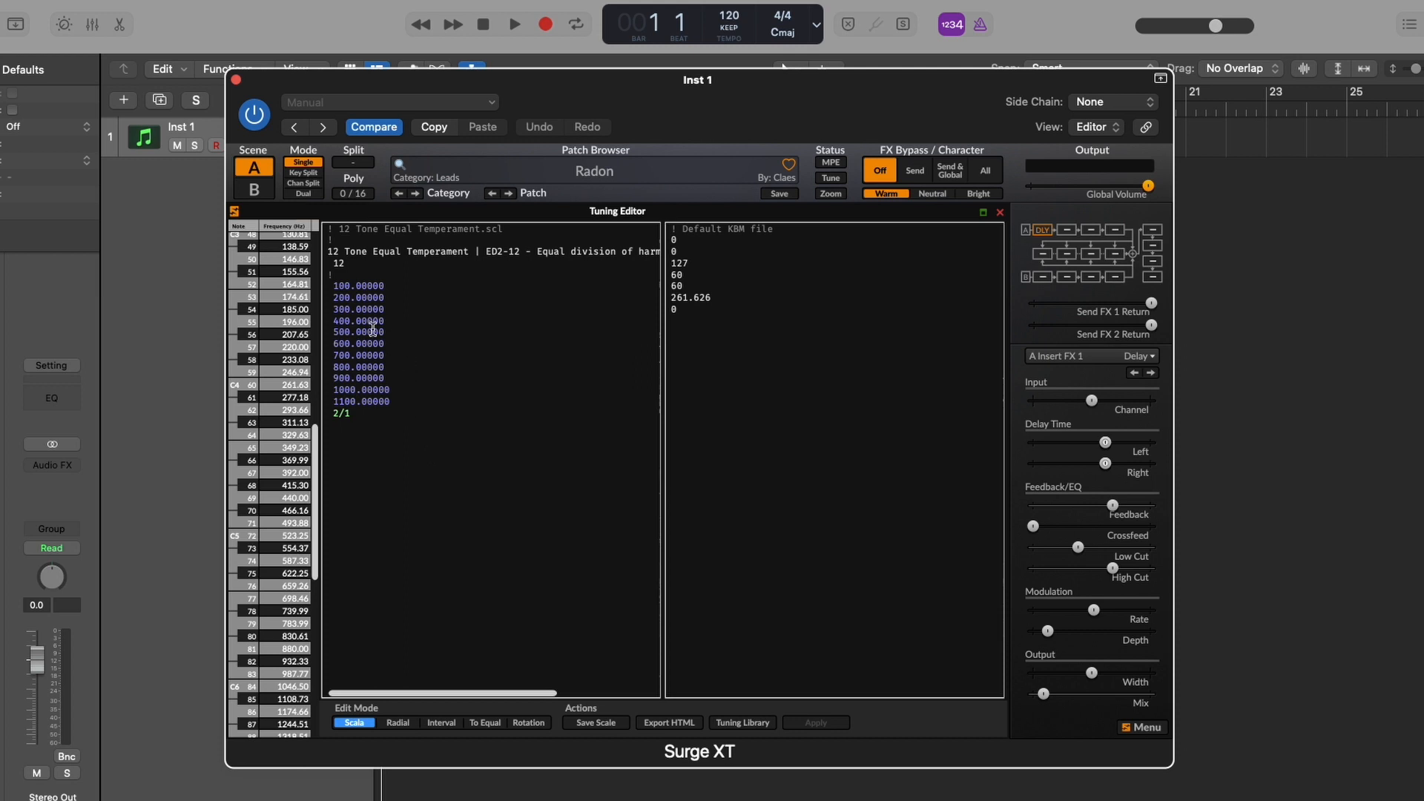
mouse_move(369, 433)
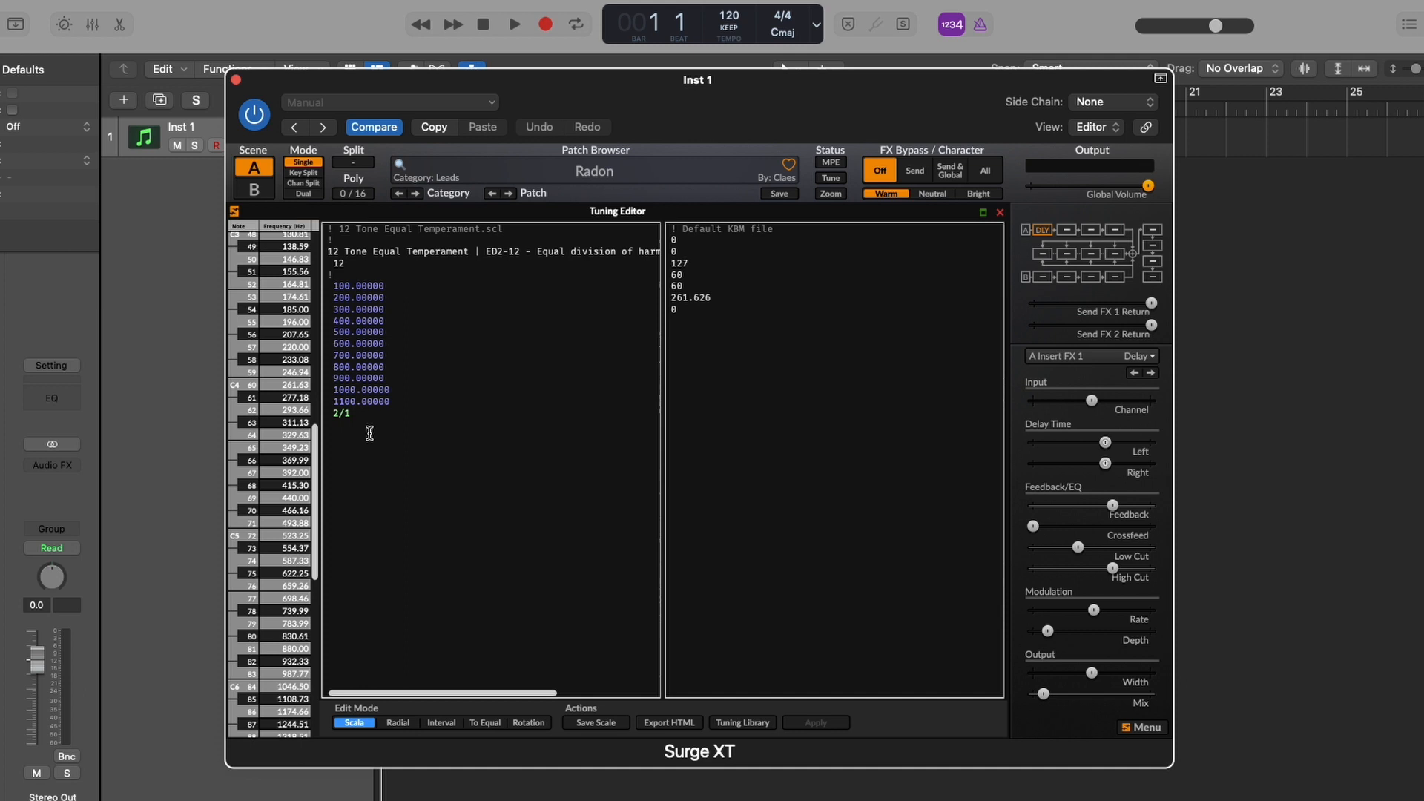
mouse_move(444, 514)
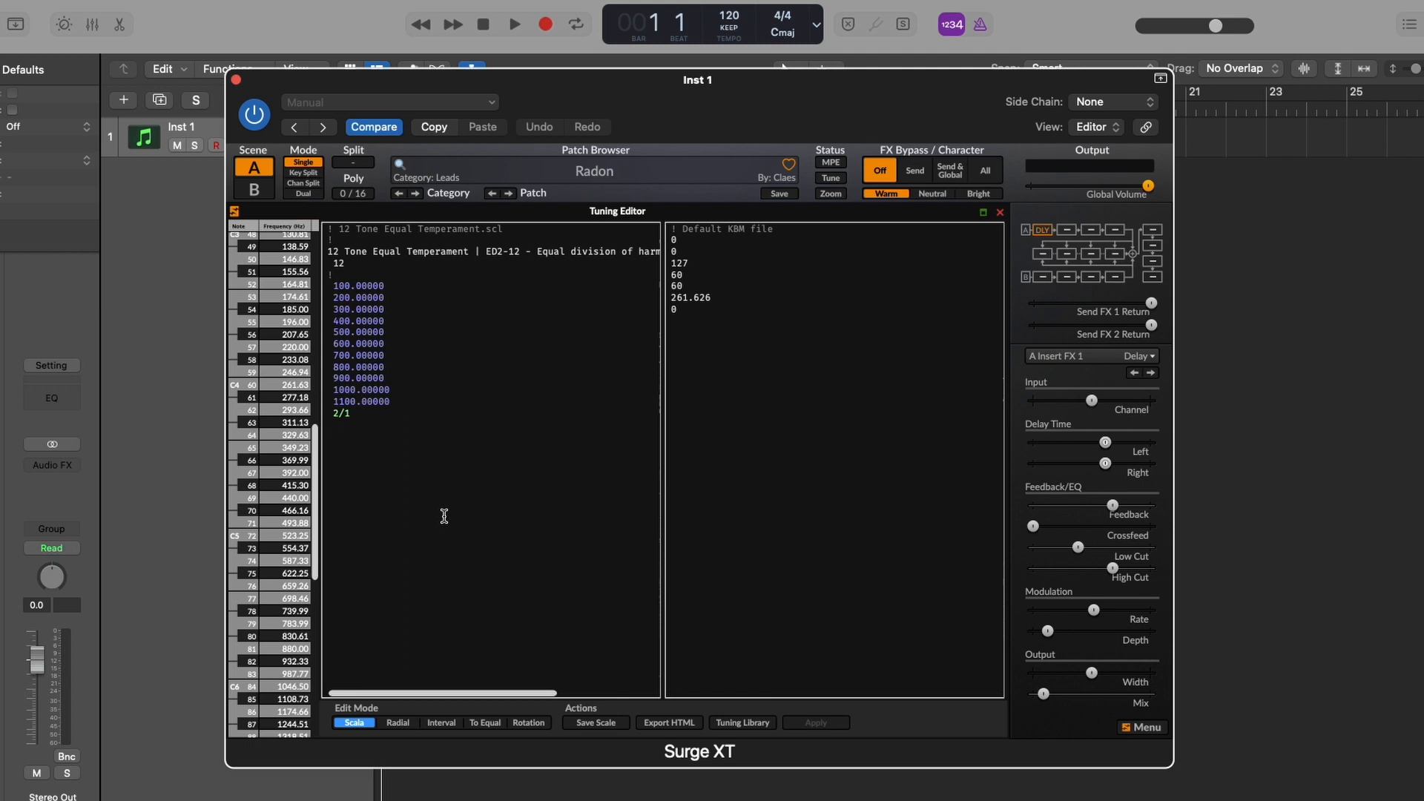
mouse_move(669, 522)
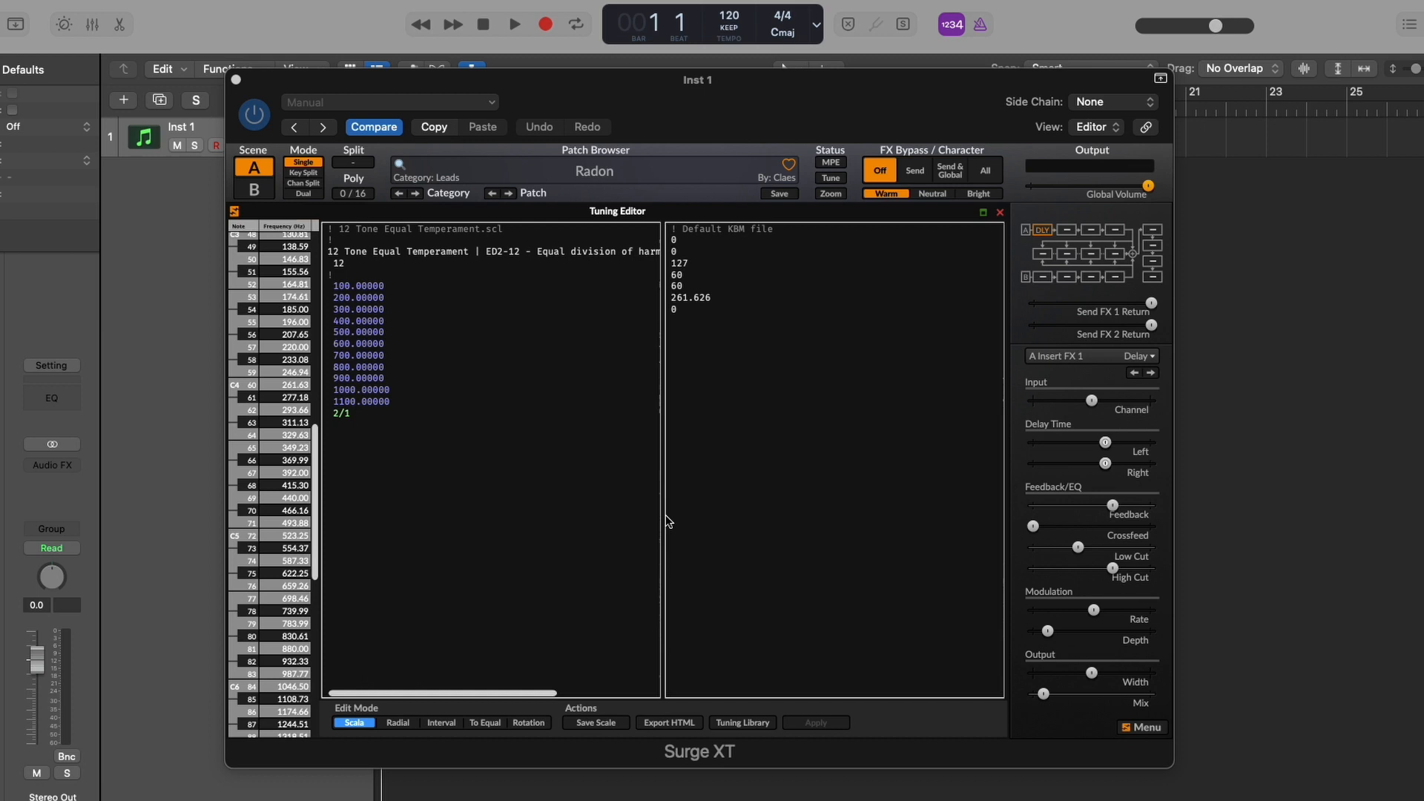
mouse_move(747, 739)
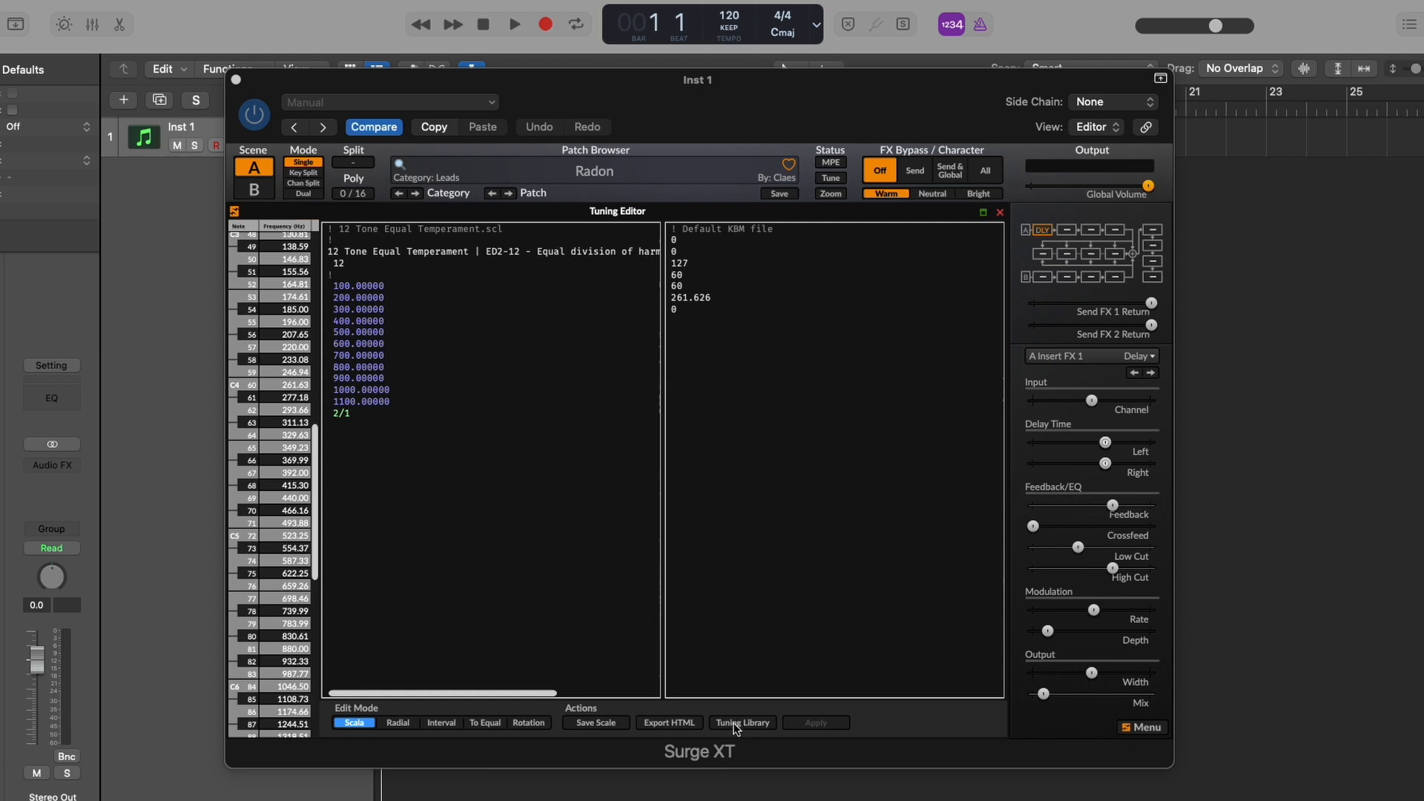
click(741, 722)
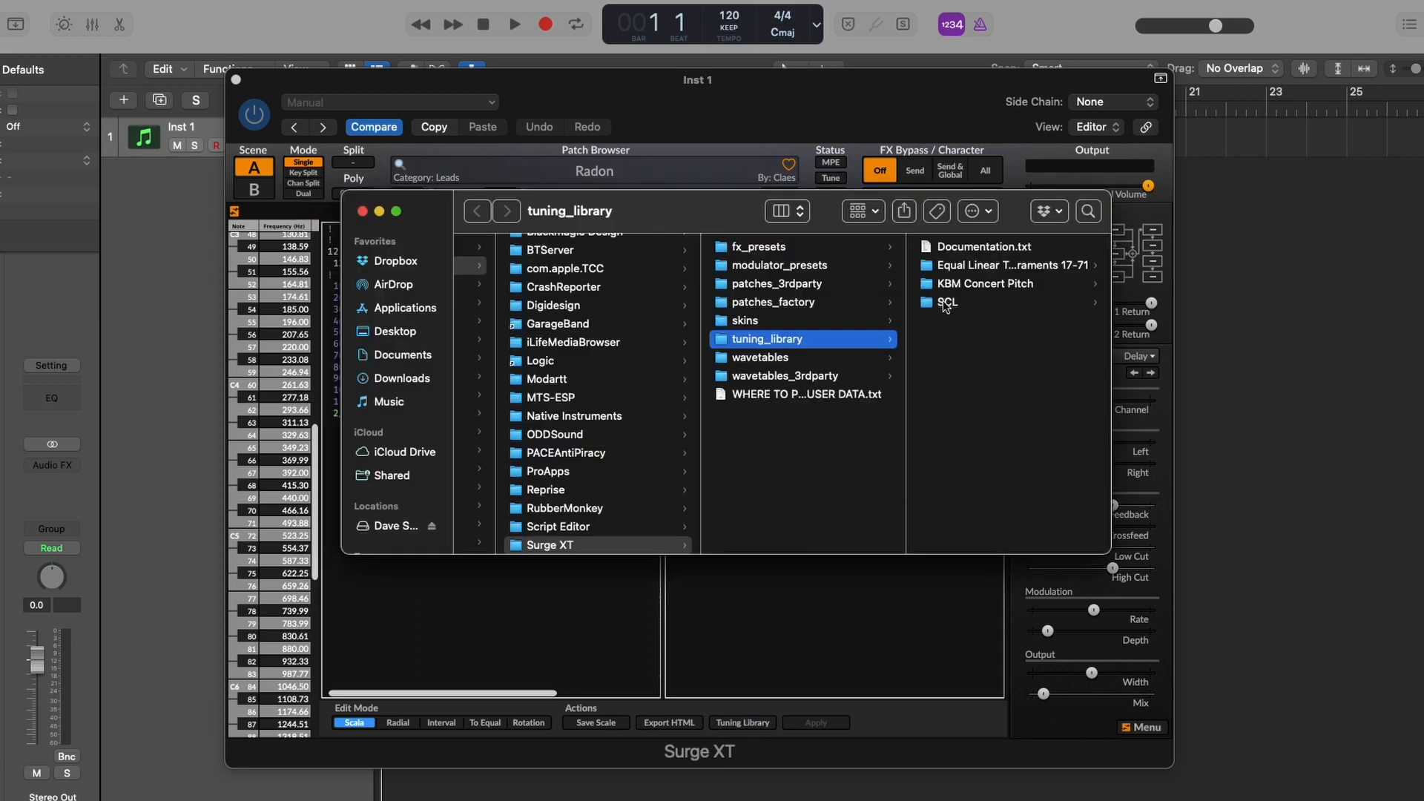
Browse into the SCL folder and scroll toward the ED2-19.scl file.
click(947, 303)
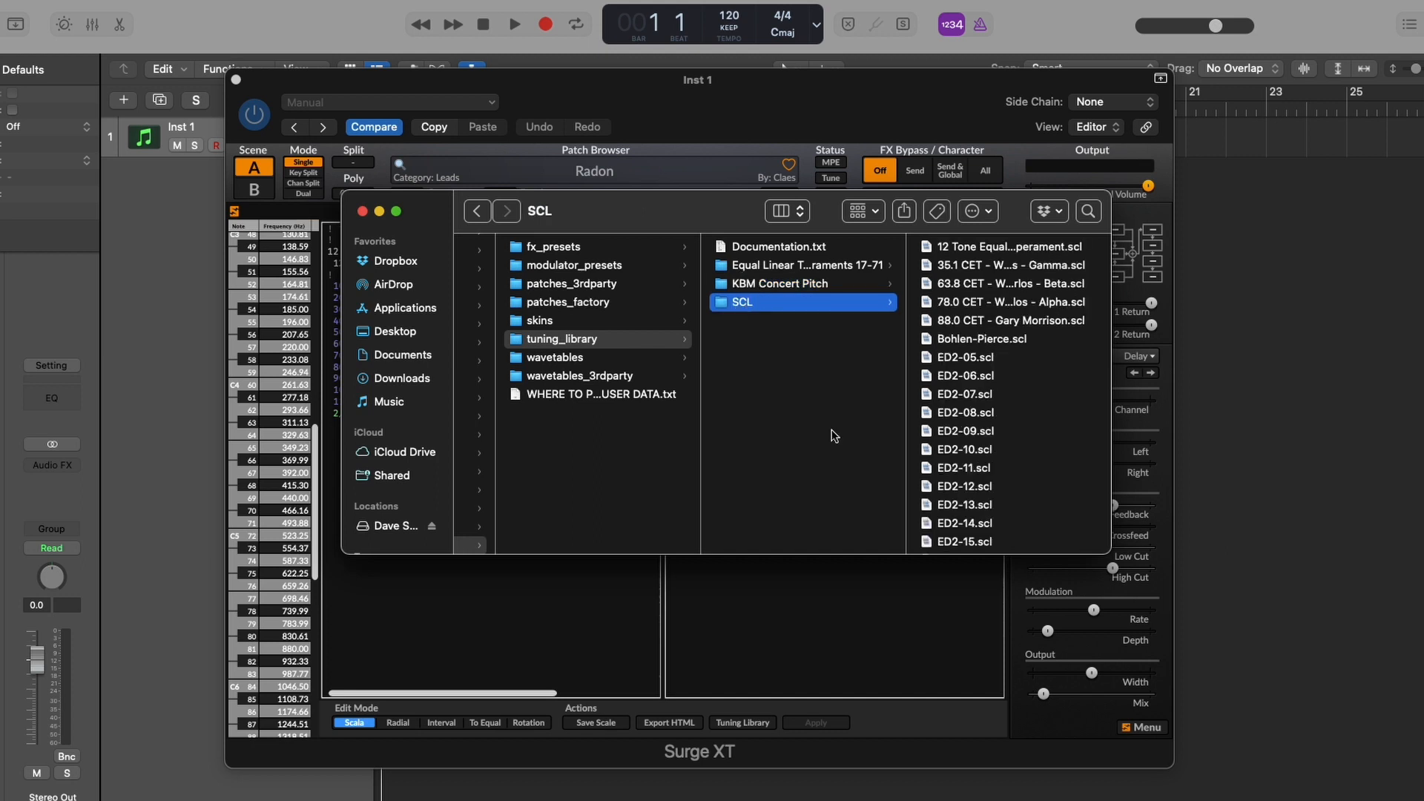
mouse_move(930, 383)
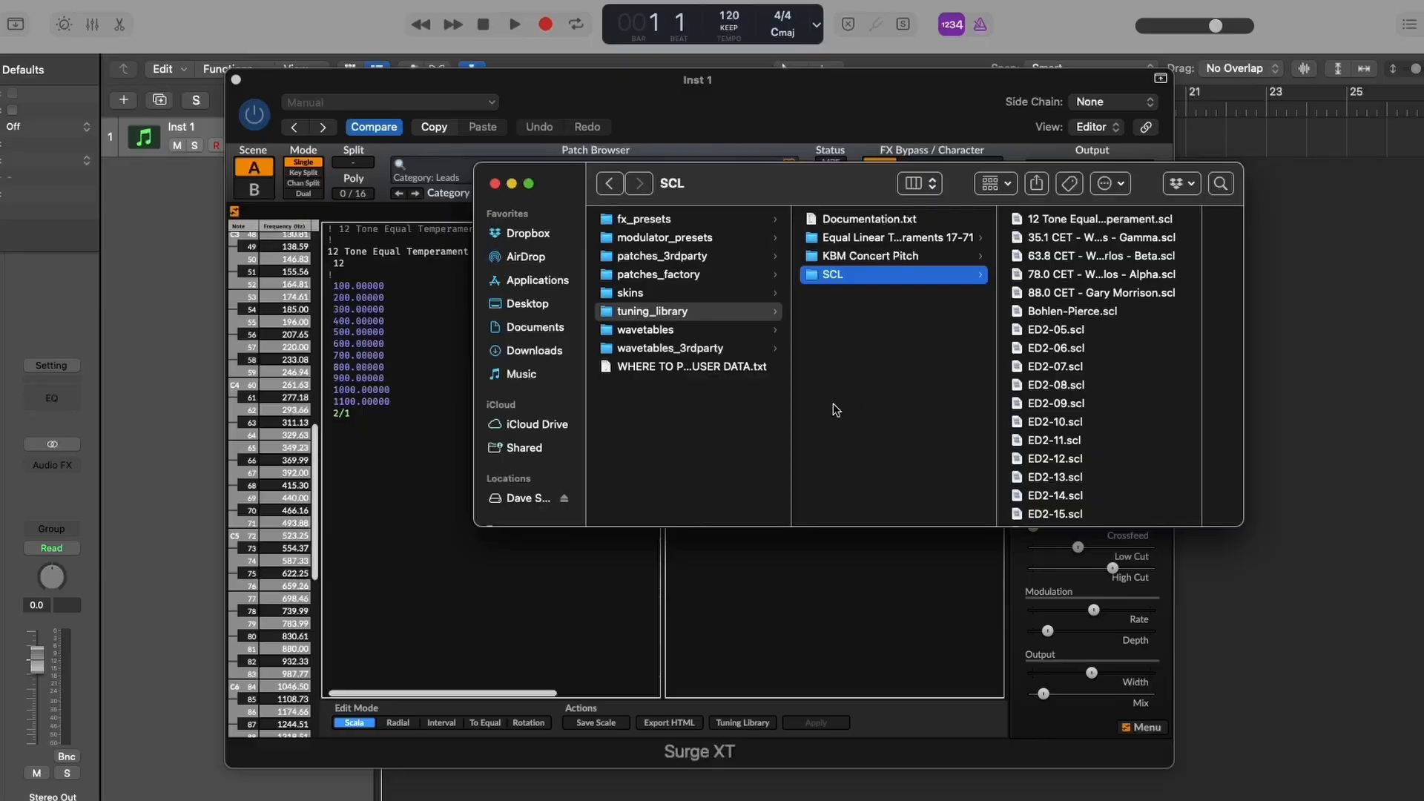
scroll(down, 3)
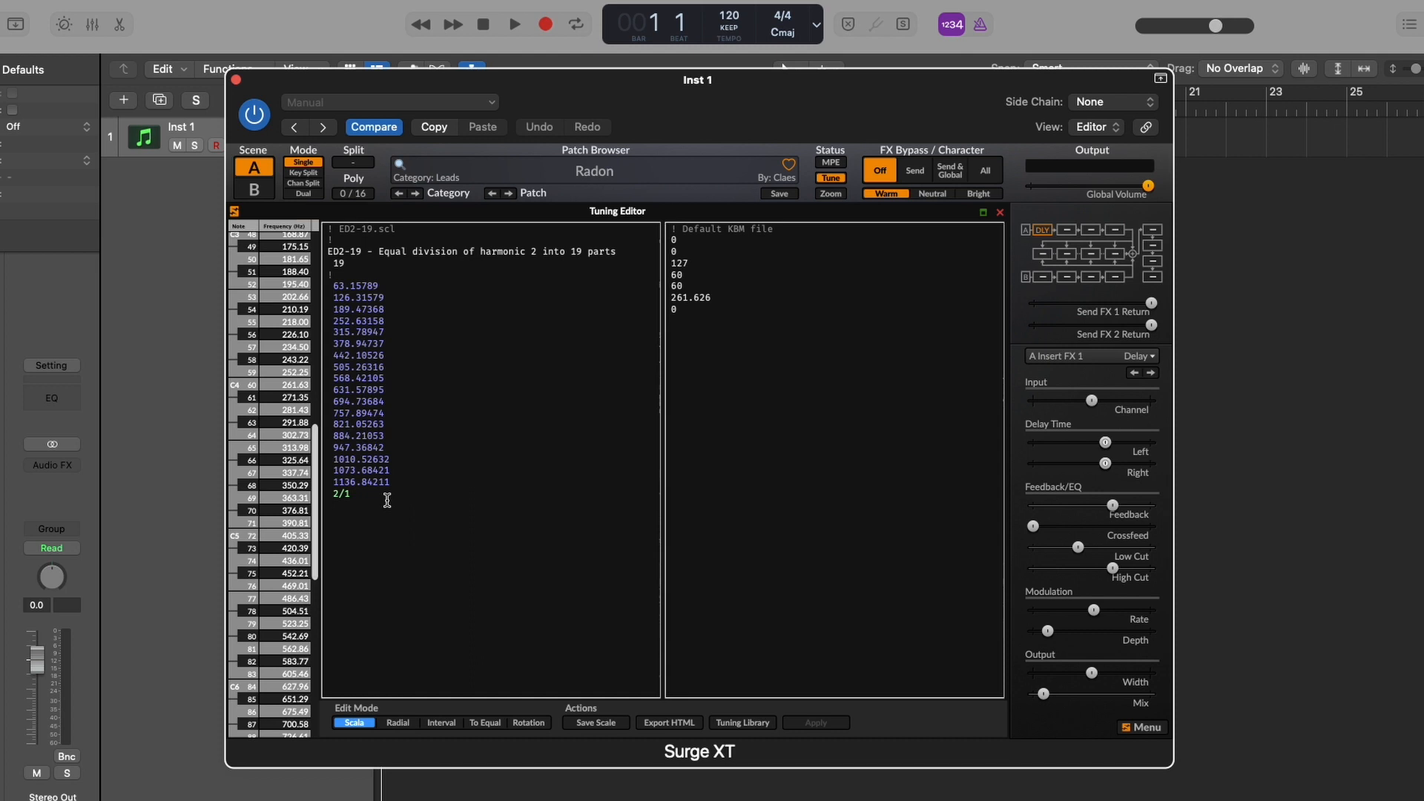
mouse_move(369, 564)
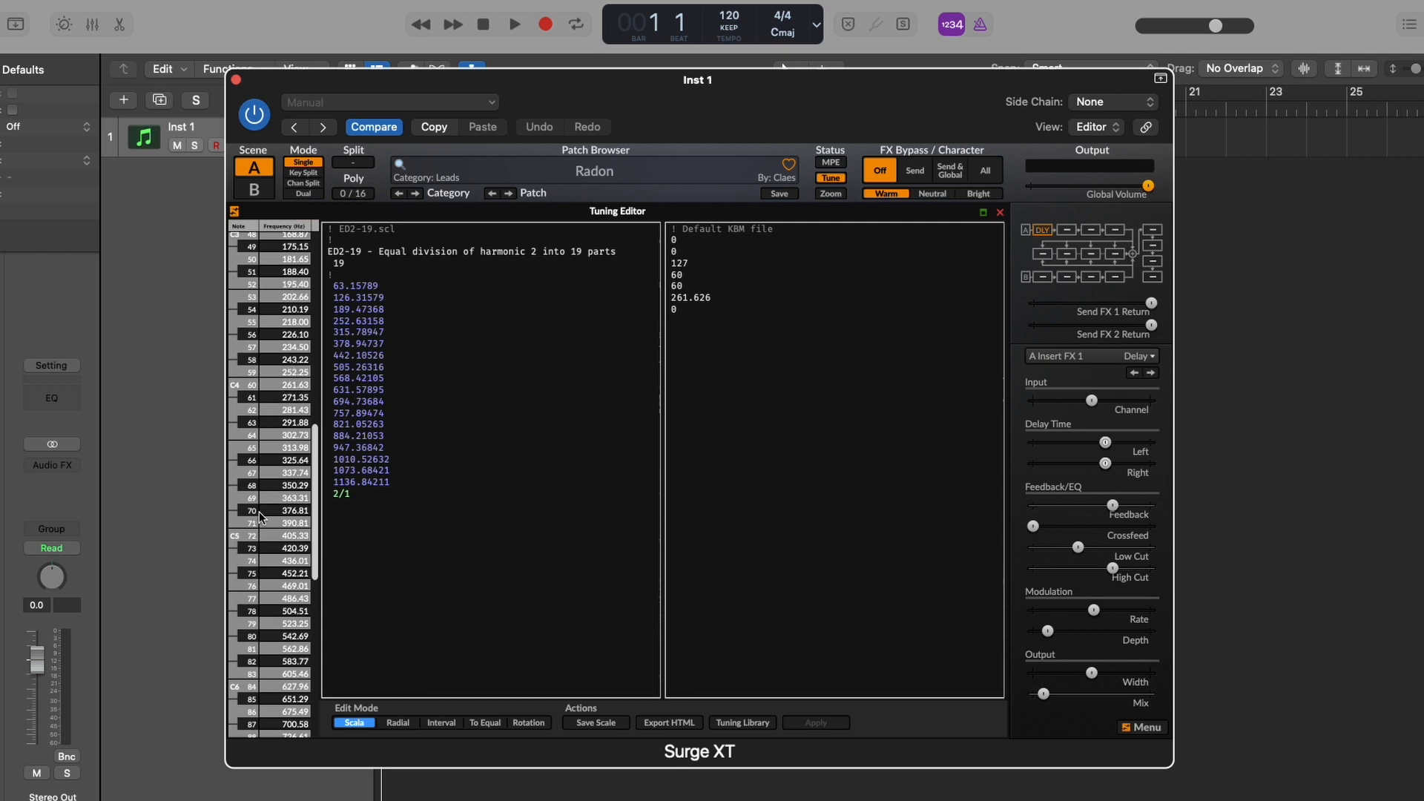
Show ED2-19 as a radial wheel of 19 steps of about 63.16 cents.
scroll(down, 3)
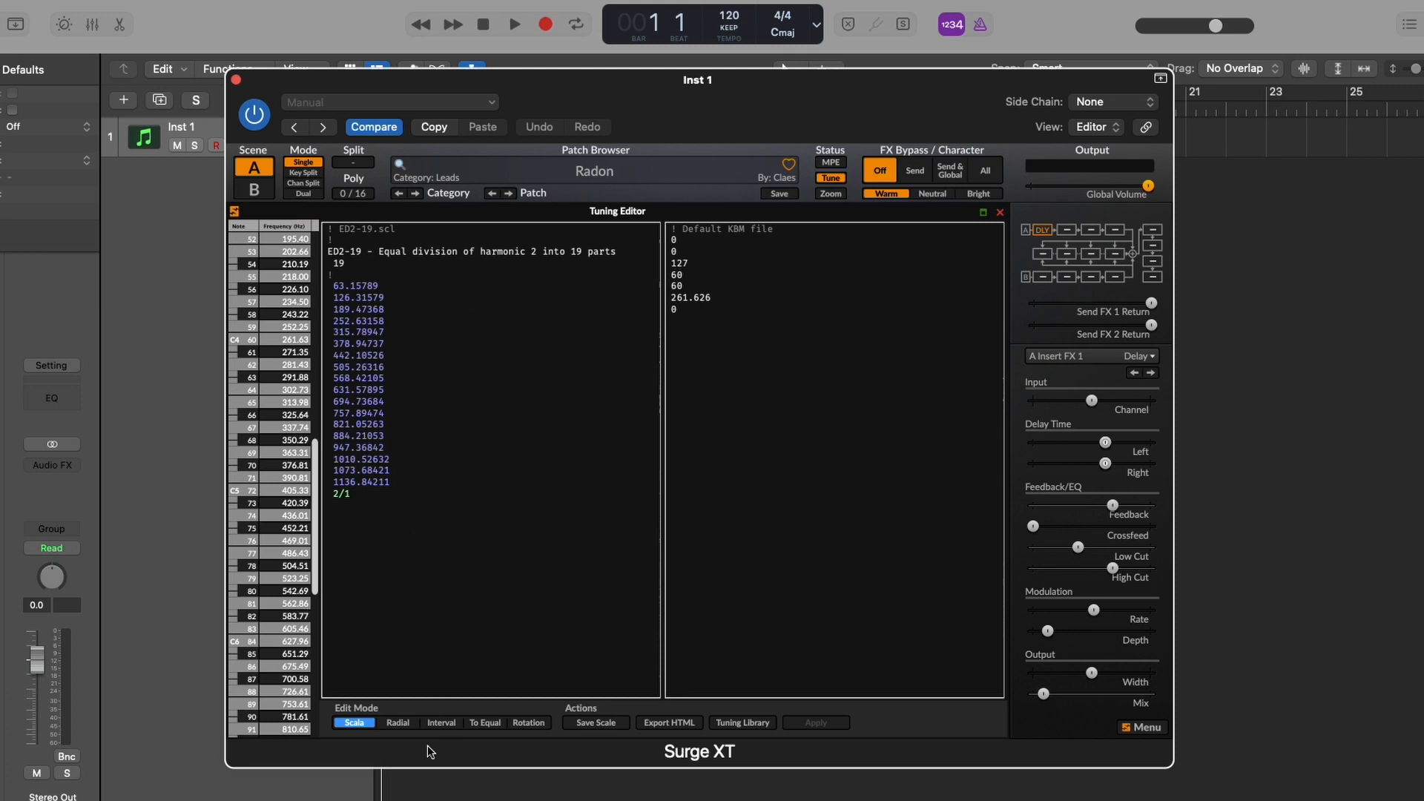
click(396, 722)
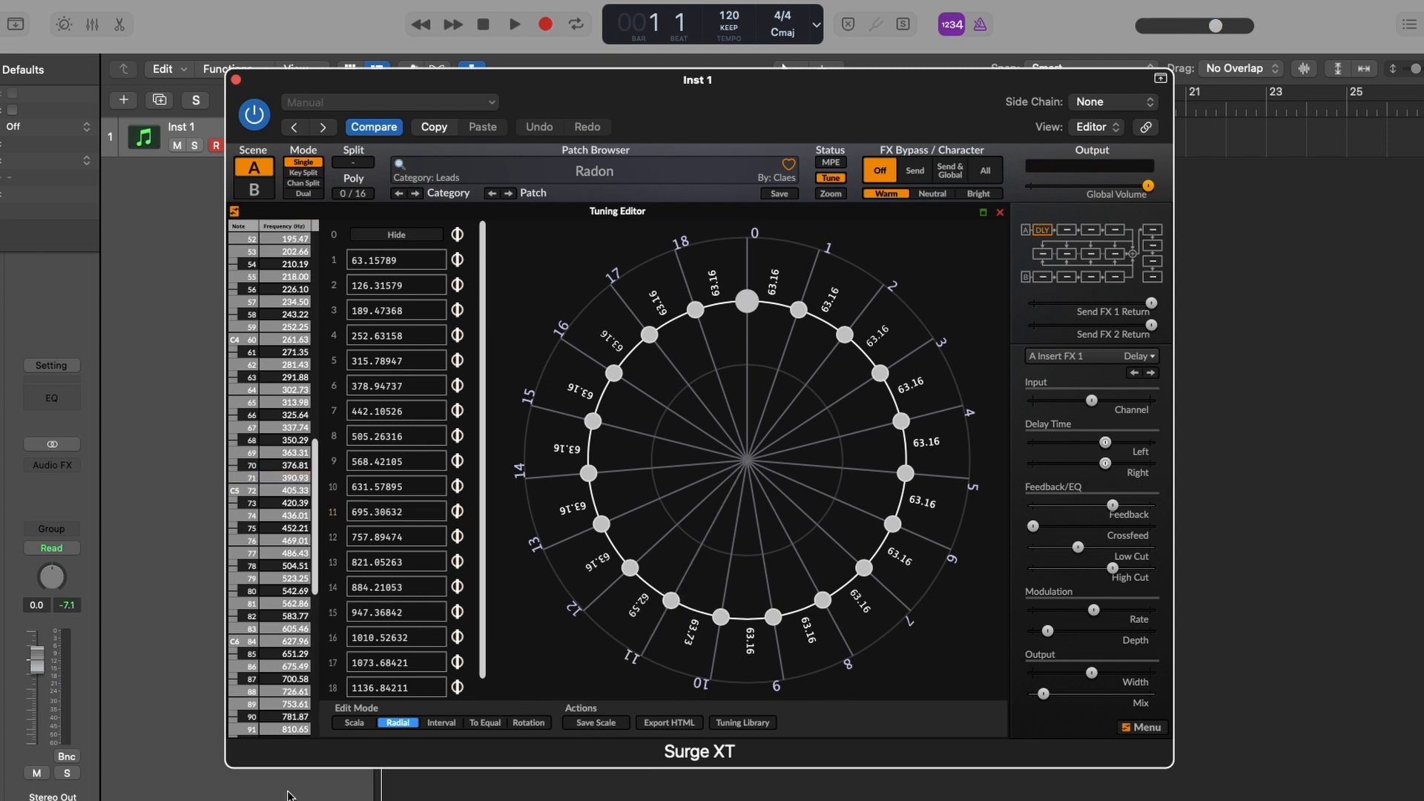
Step through the interval, equal-division deviation and rotation tables for ED2-19.
click(442, 722)
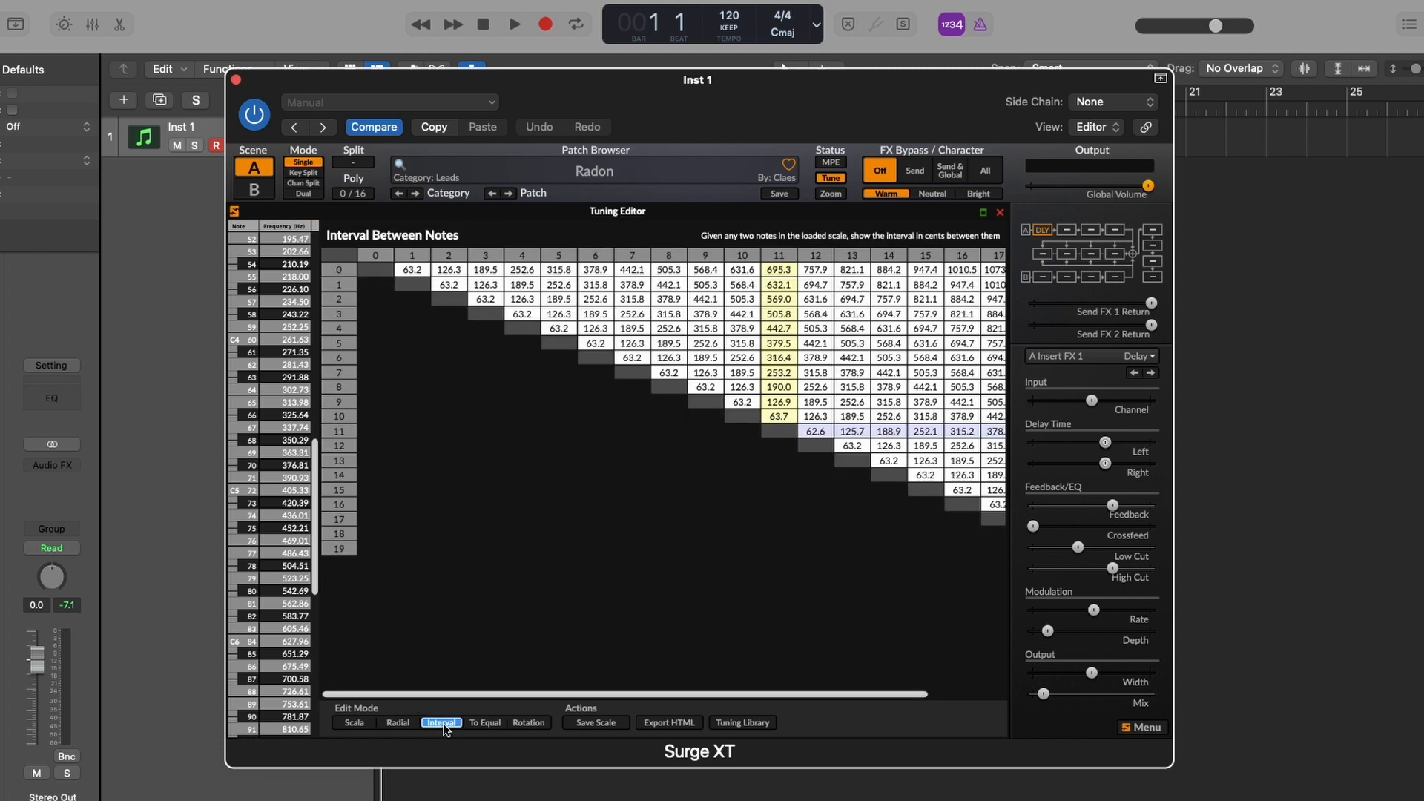
click(485, 724)
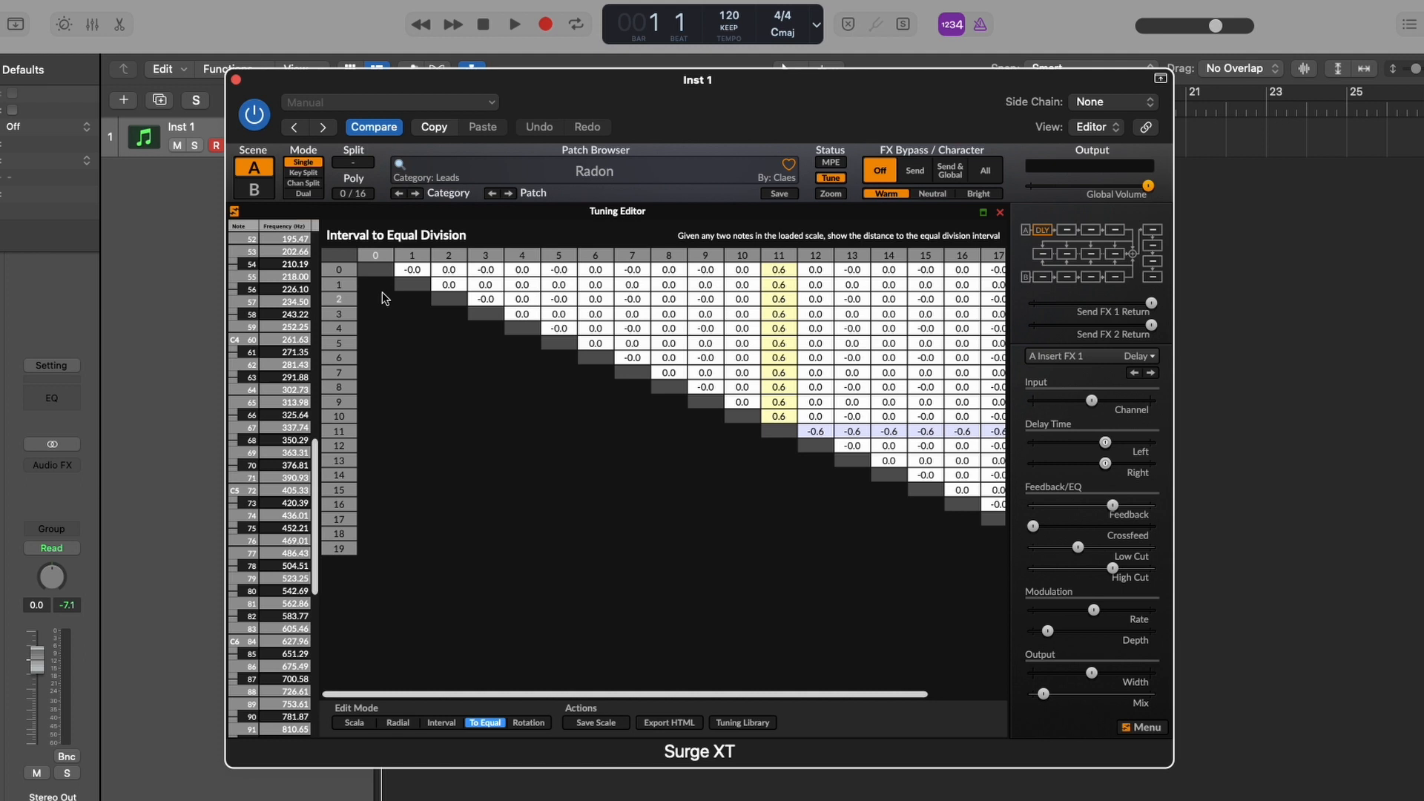
click(528, 721)
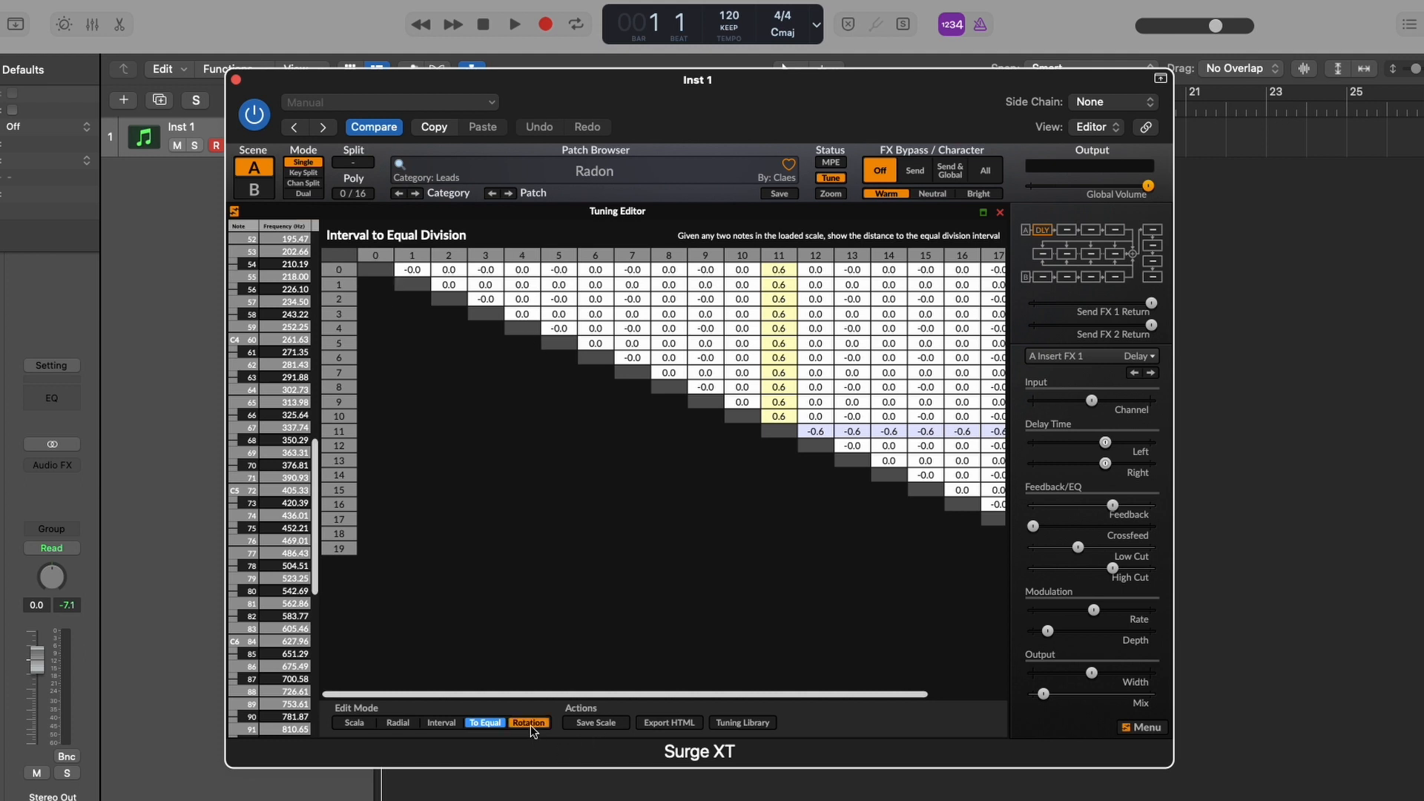
click(529, 722)
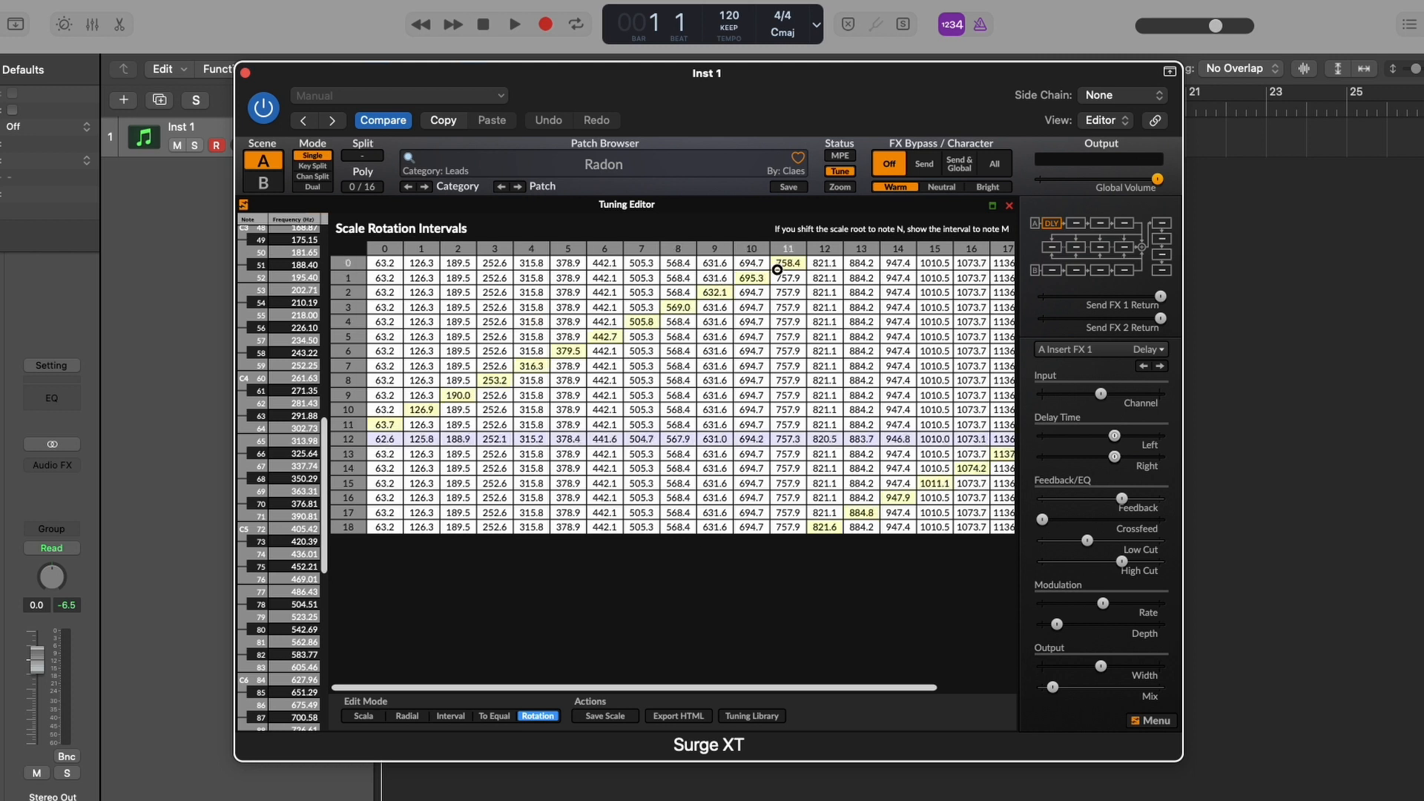
Inspect one rotation row, open the tuning library, and bring up Lumatone Editor.
click(750, 249)
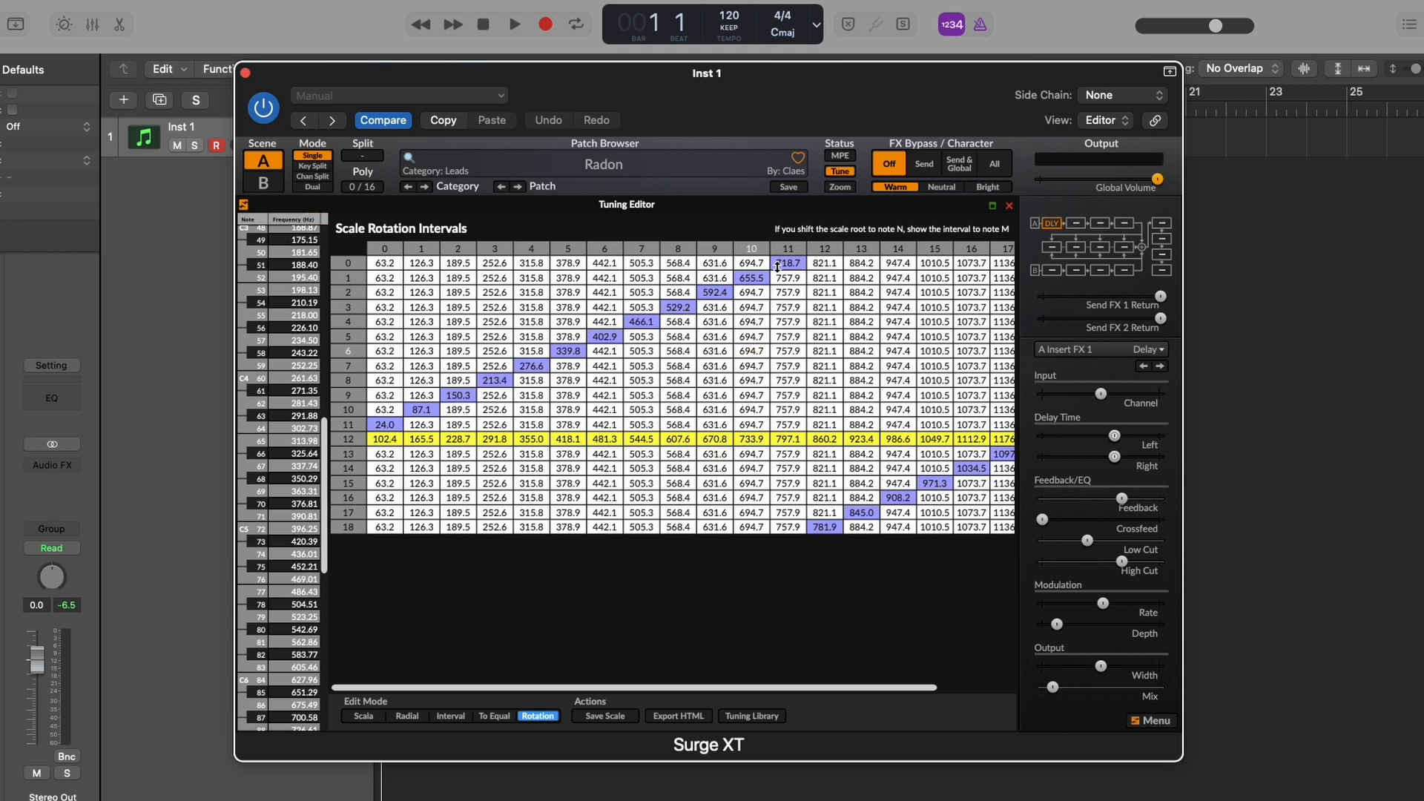
click(749, 716)
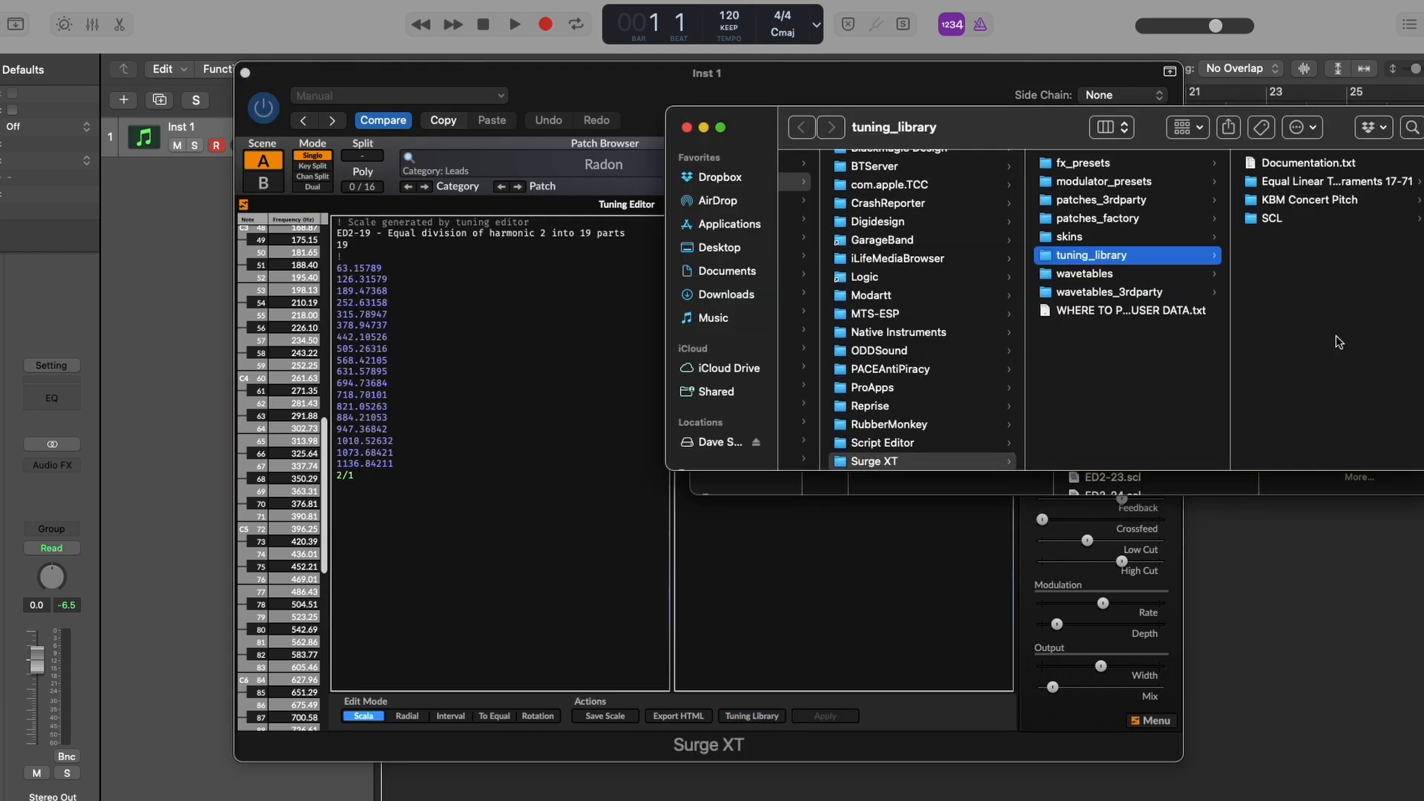
click(1267, 218)
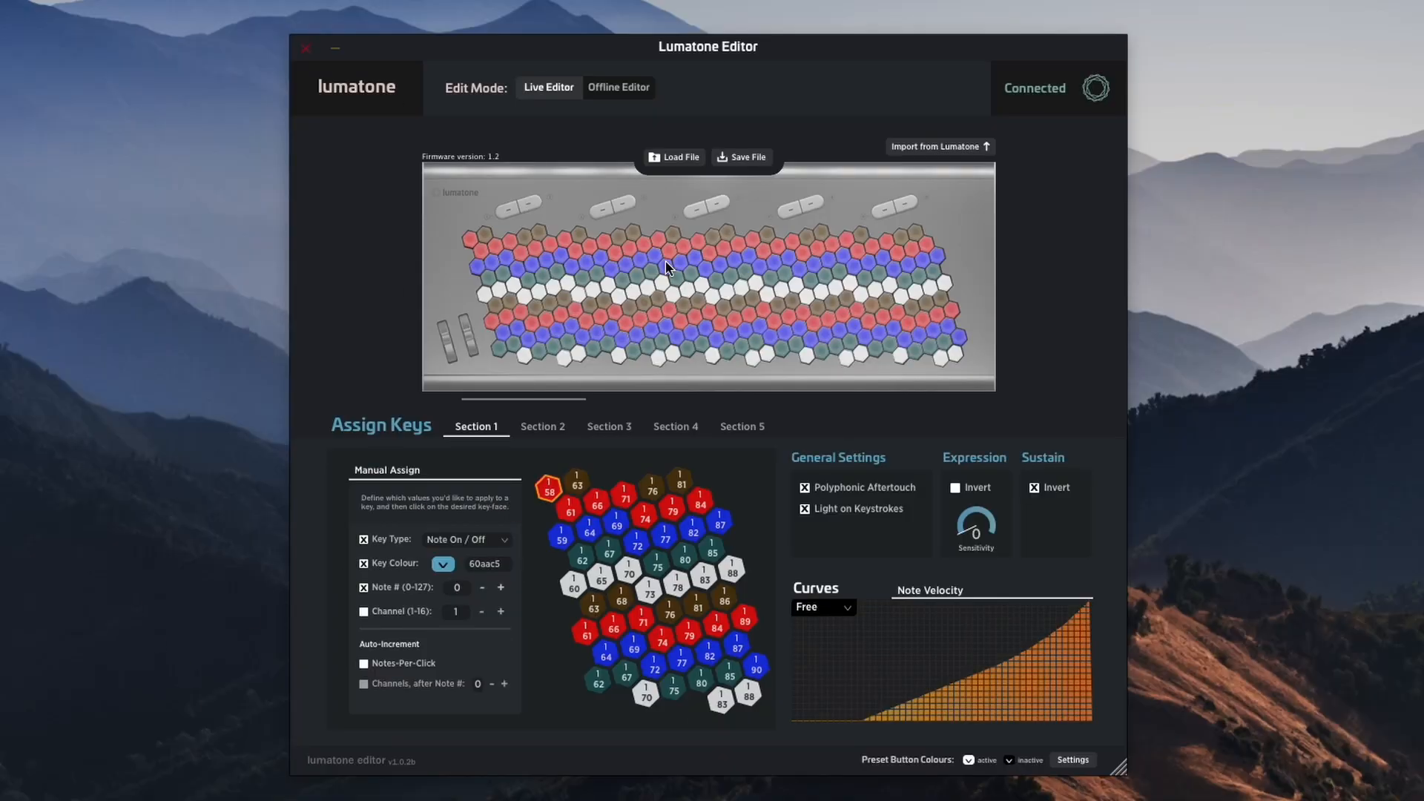
mouse_move(667, 381)
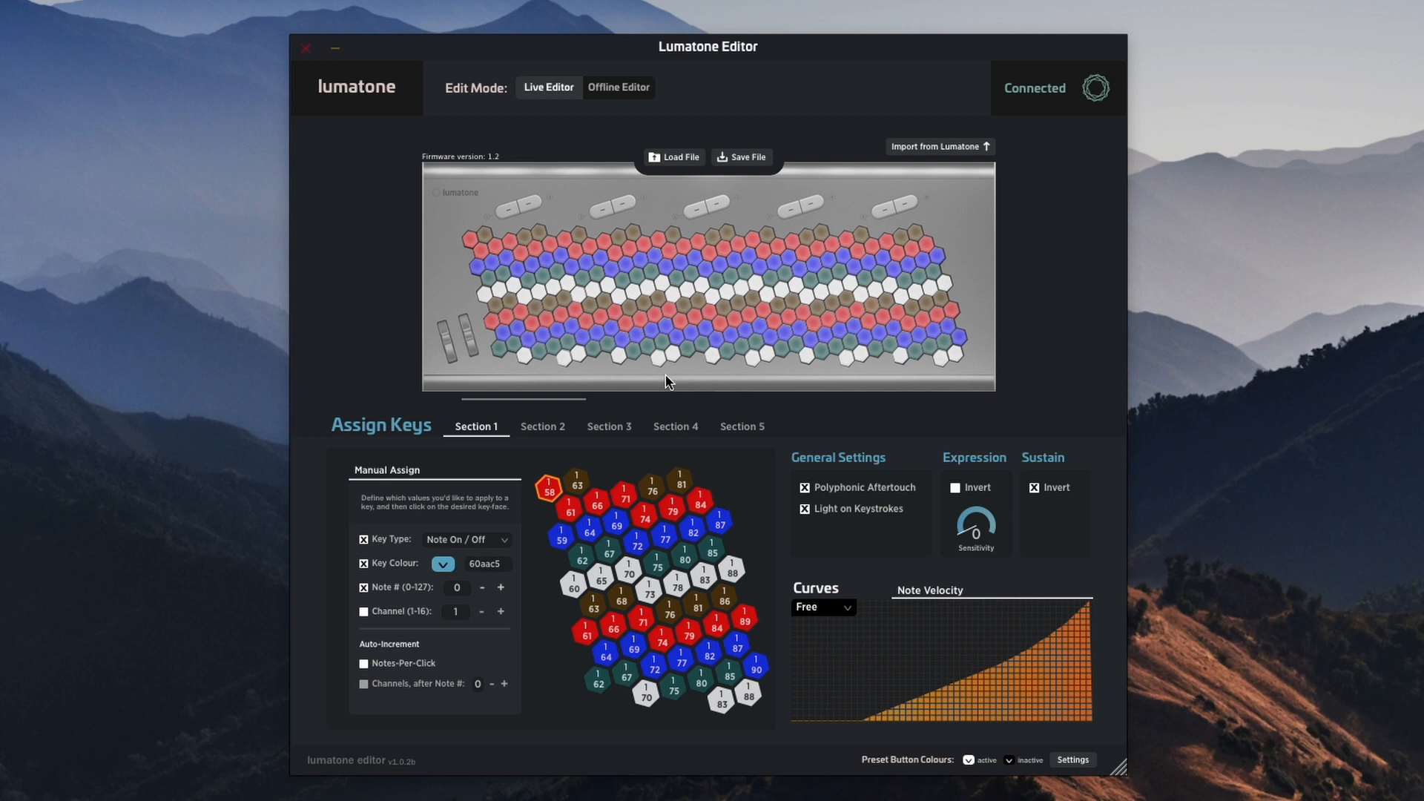
mouse_move(411, 474)
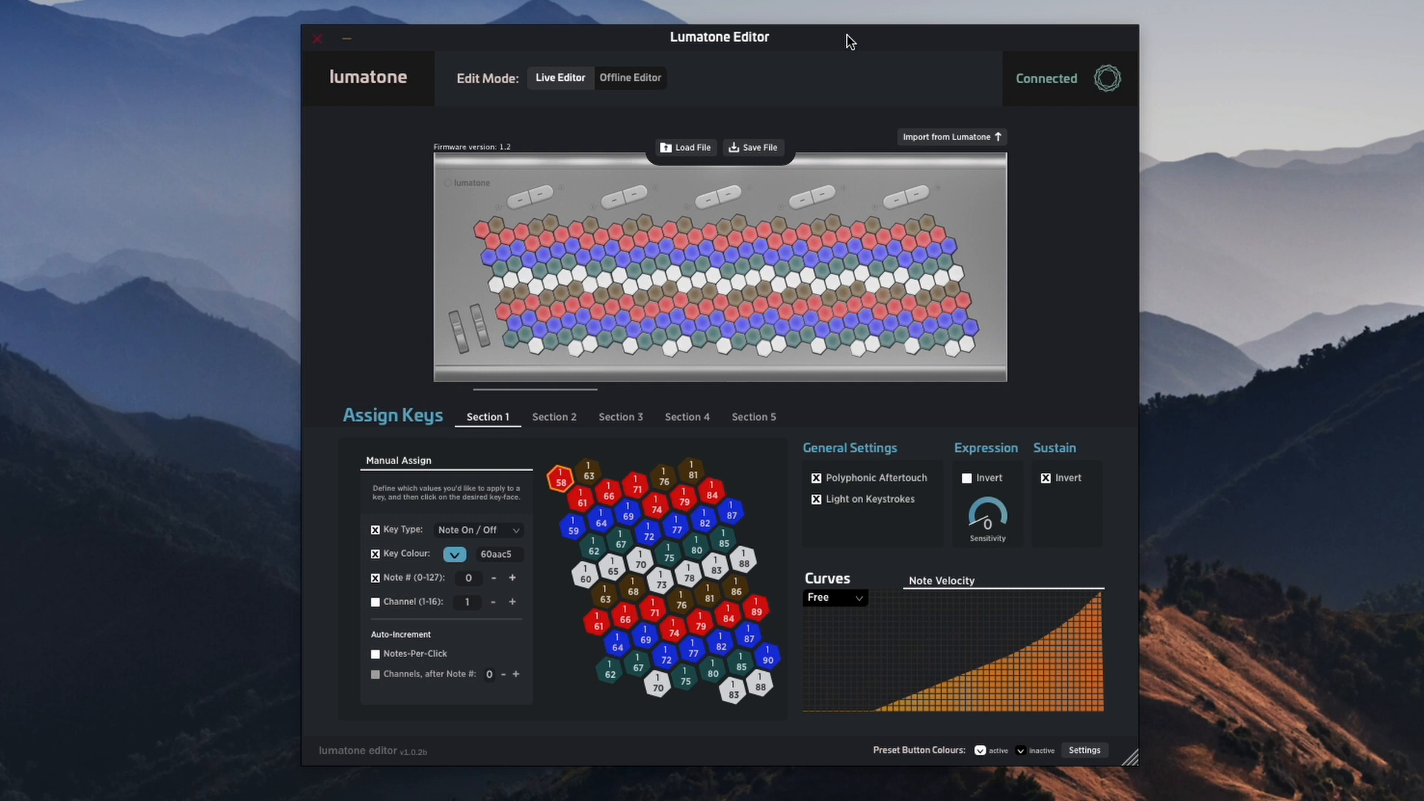
mouse_move(536, 425)
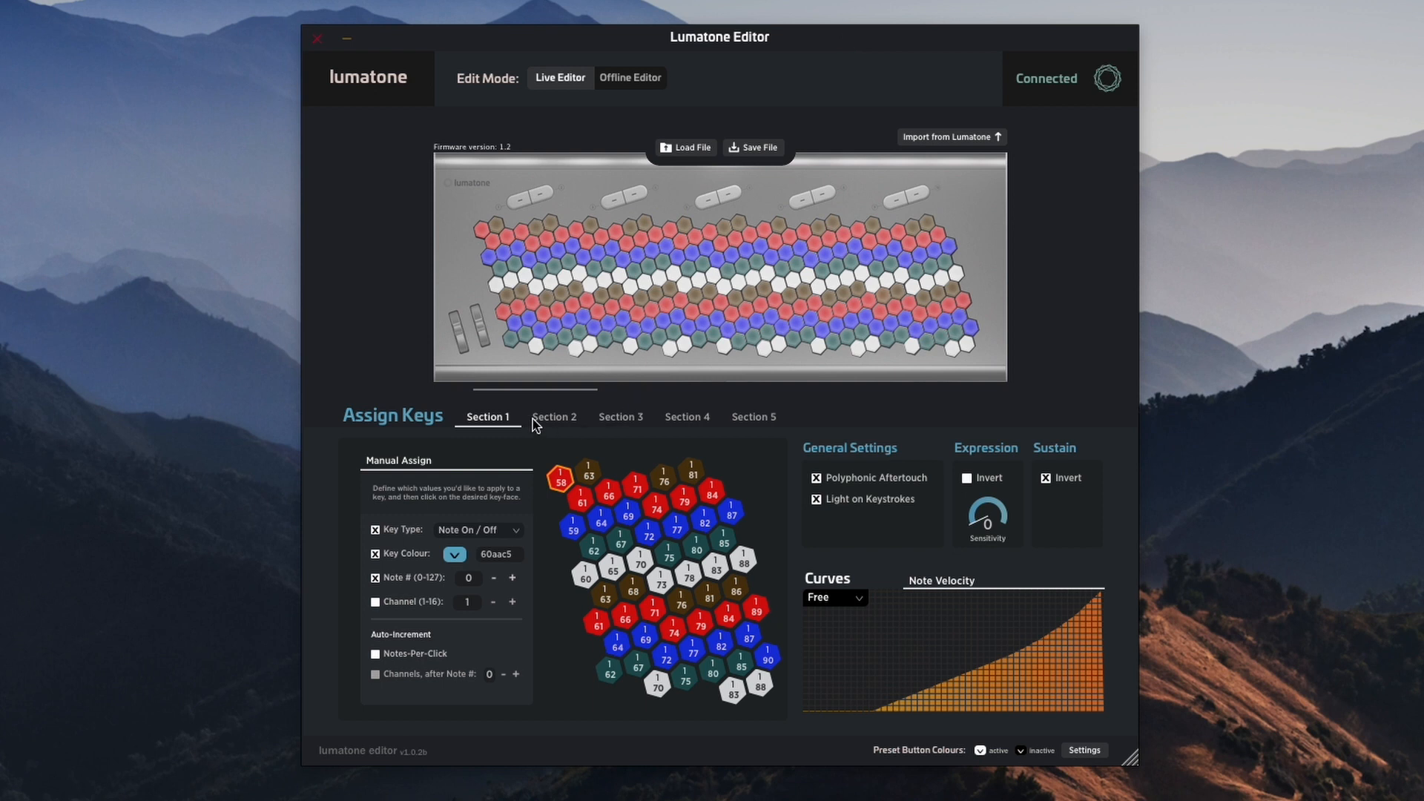
mouse_move(552, 439)
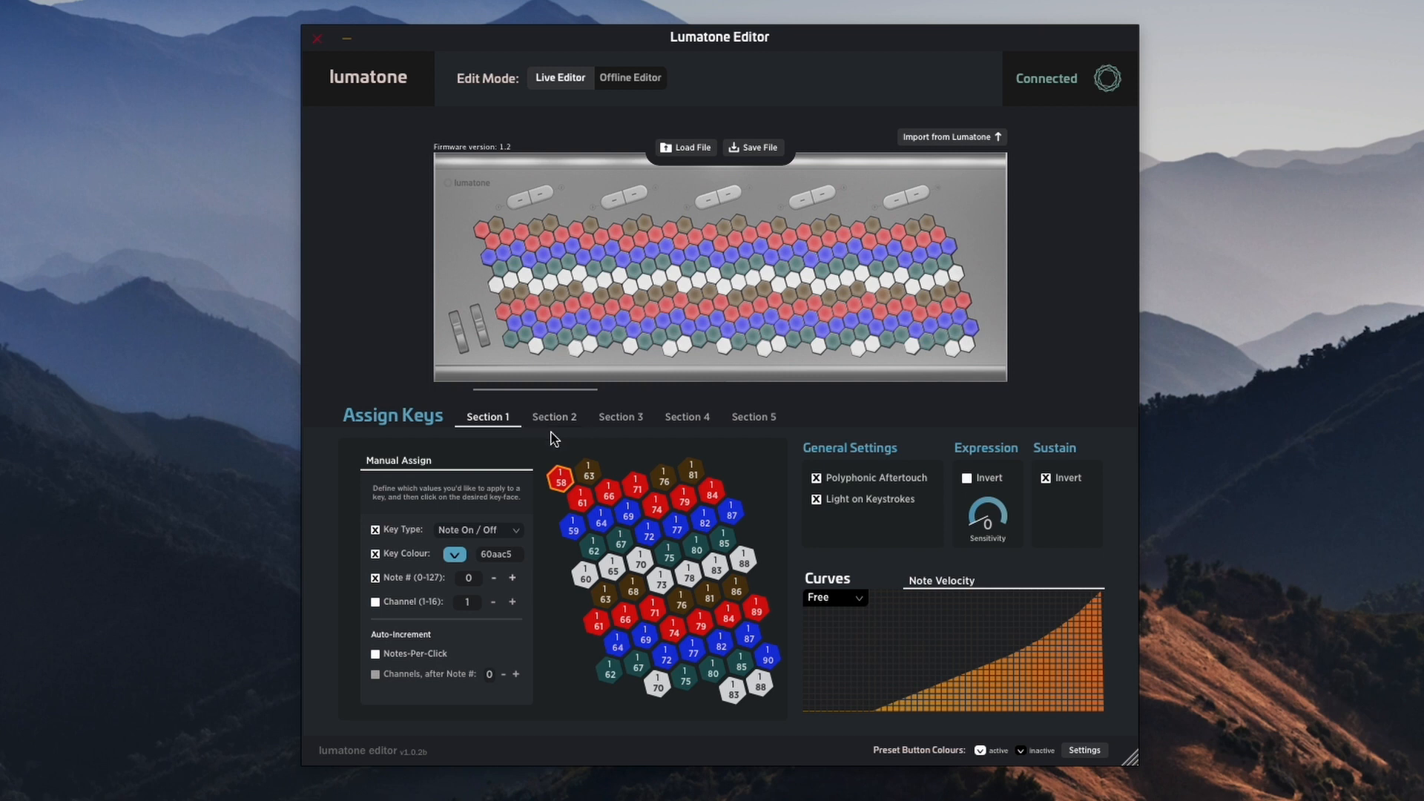
mouse_move(553, 427)
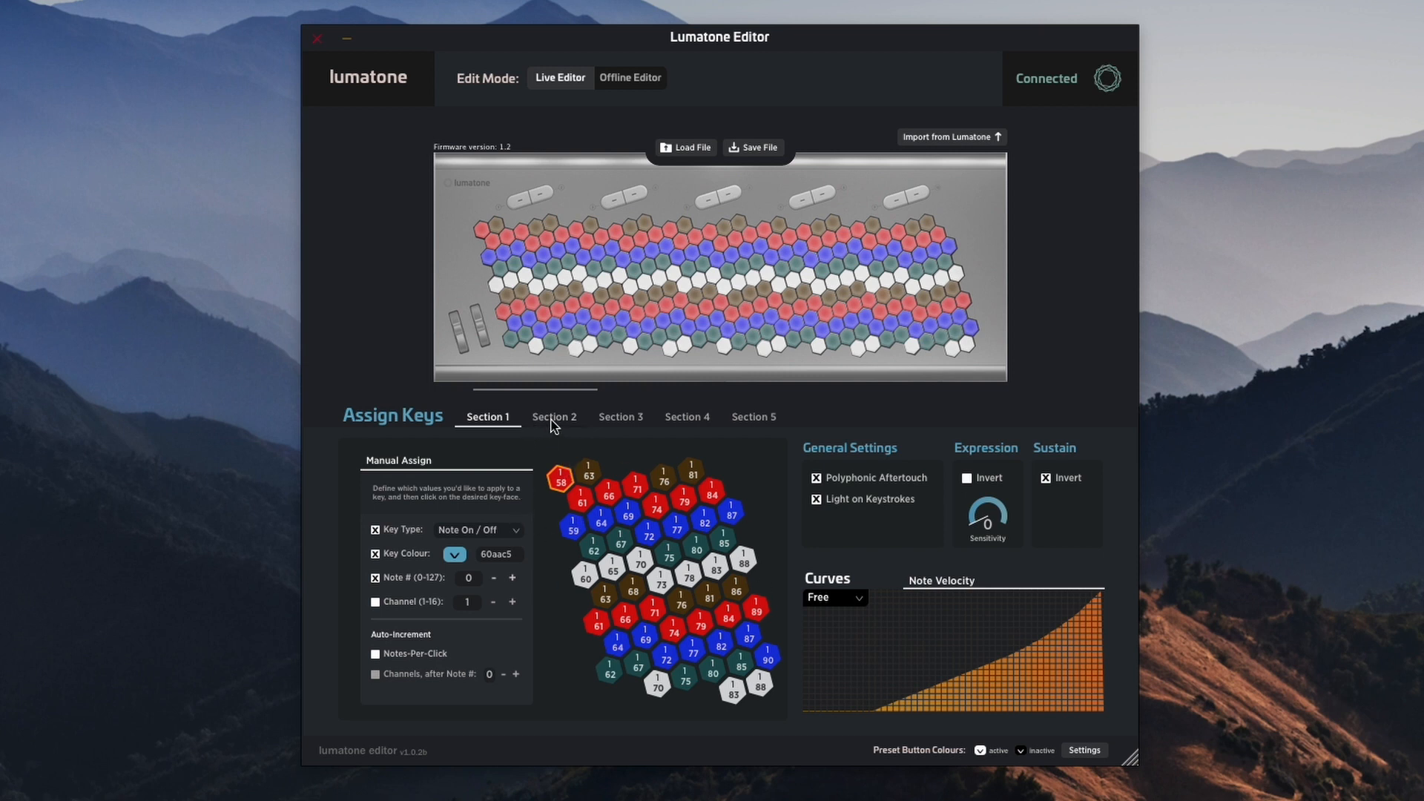
Browse the Lumatone key assignments for Sections 3 and 5.
click(620, 416)
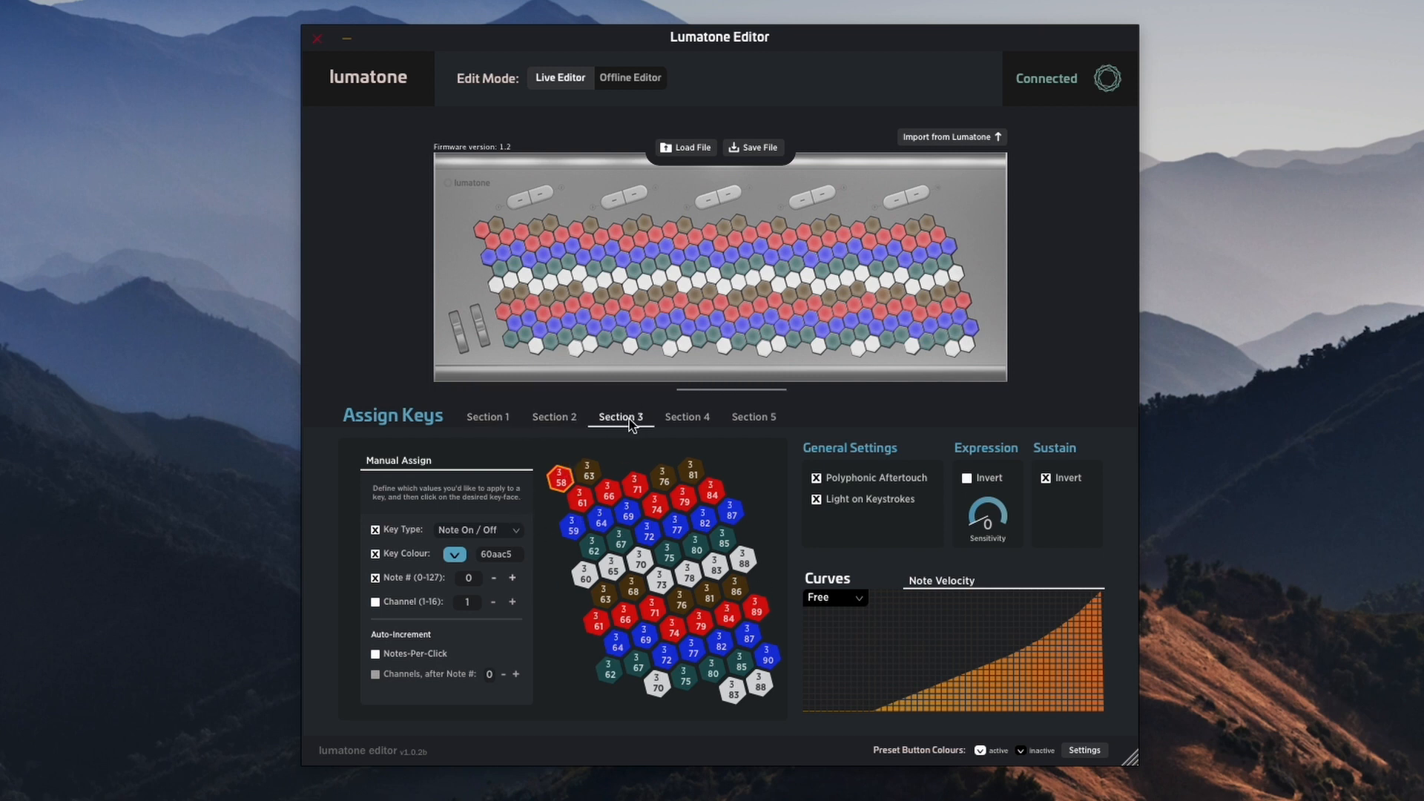
click(753, 416)
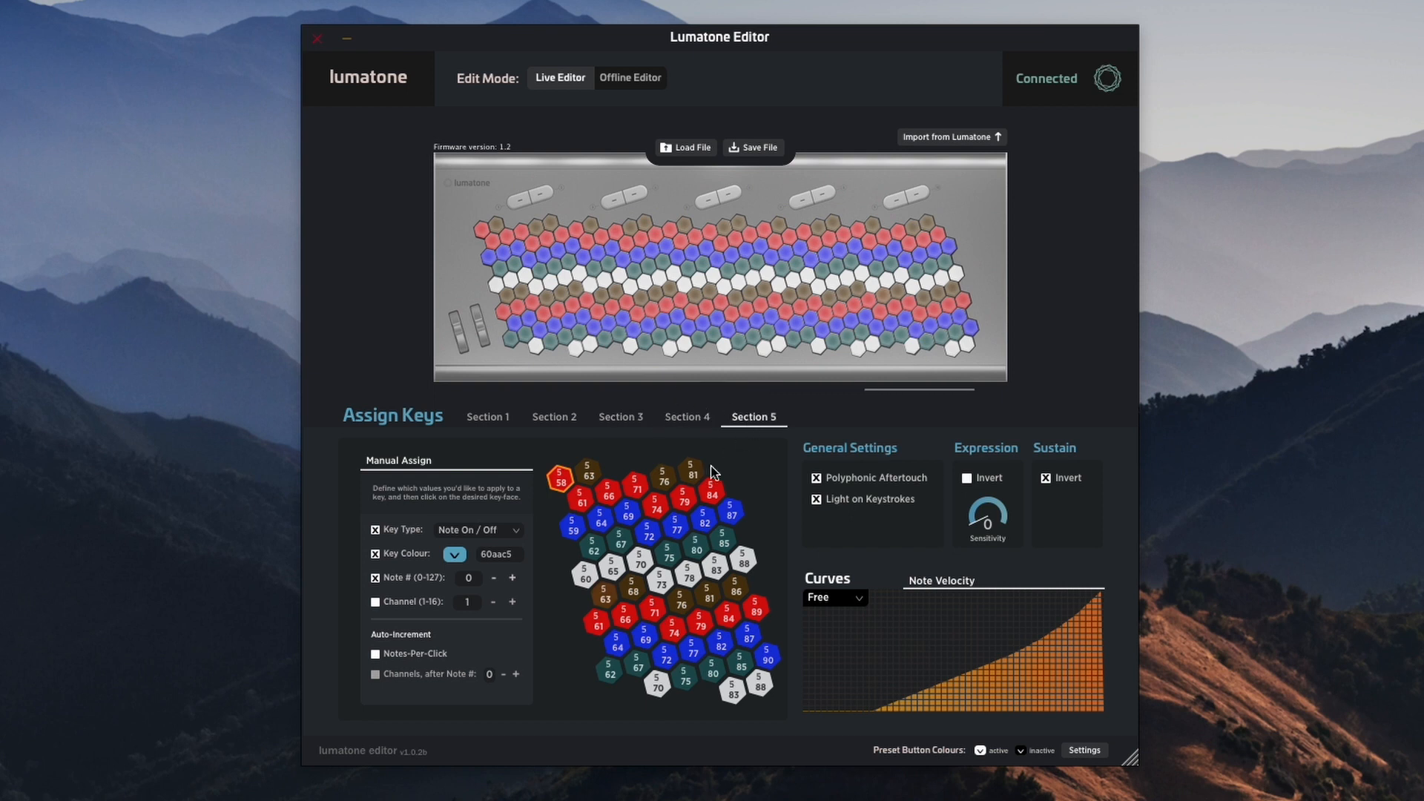
mouse_move(627, 462)
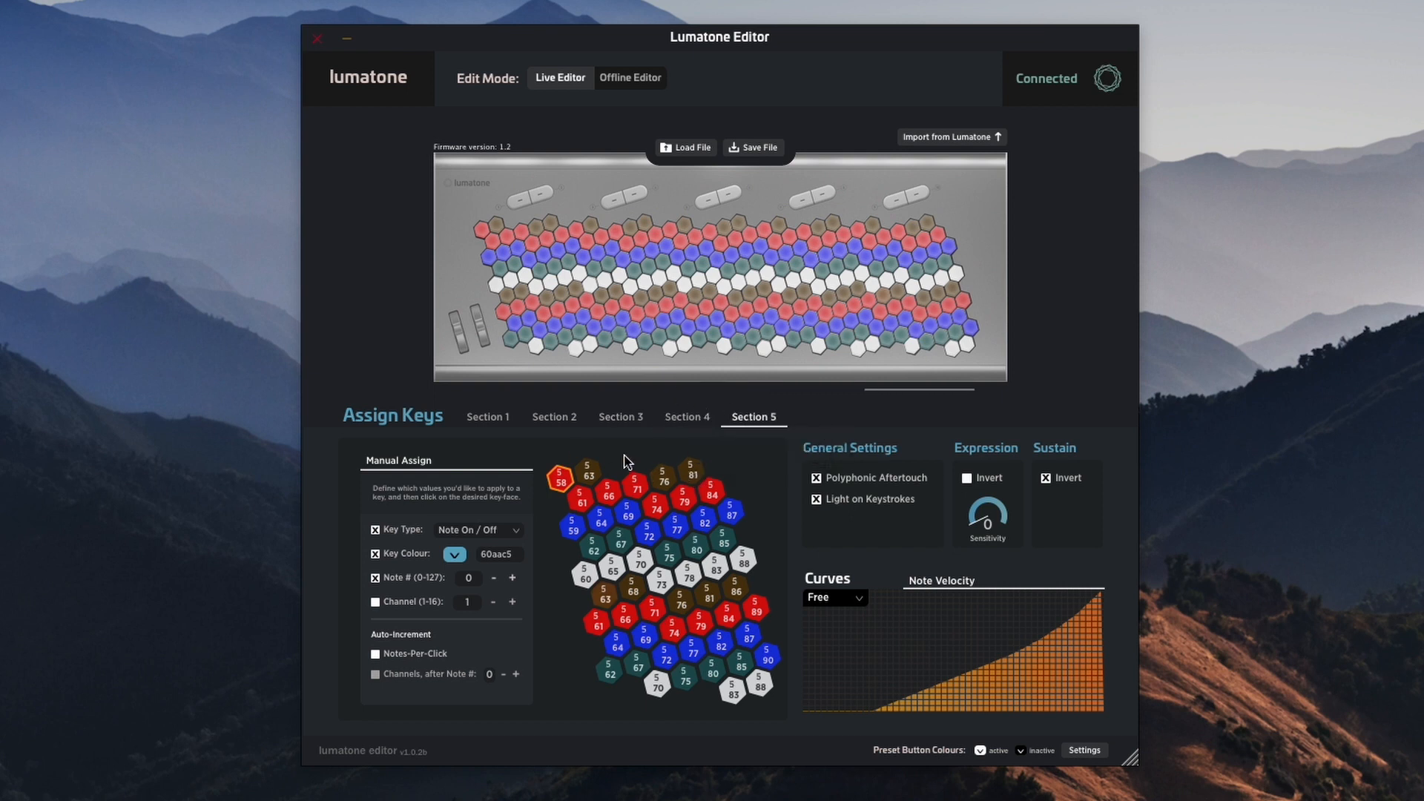
click(686, 416)
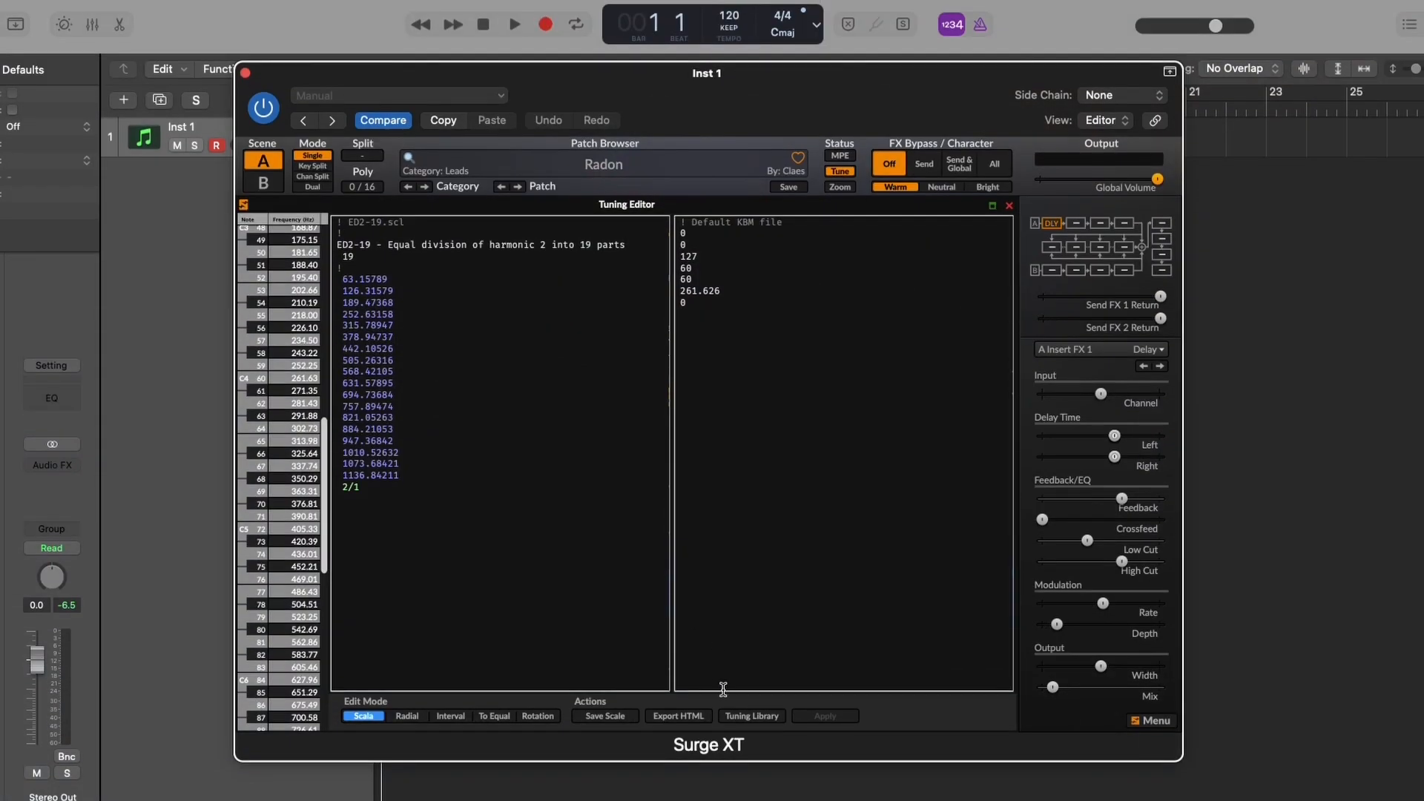
Load ED2-31.scl from the SCL folder into Surge XT, keeping the default mapping.
click(750, 716)
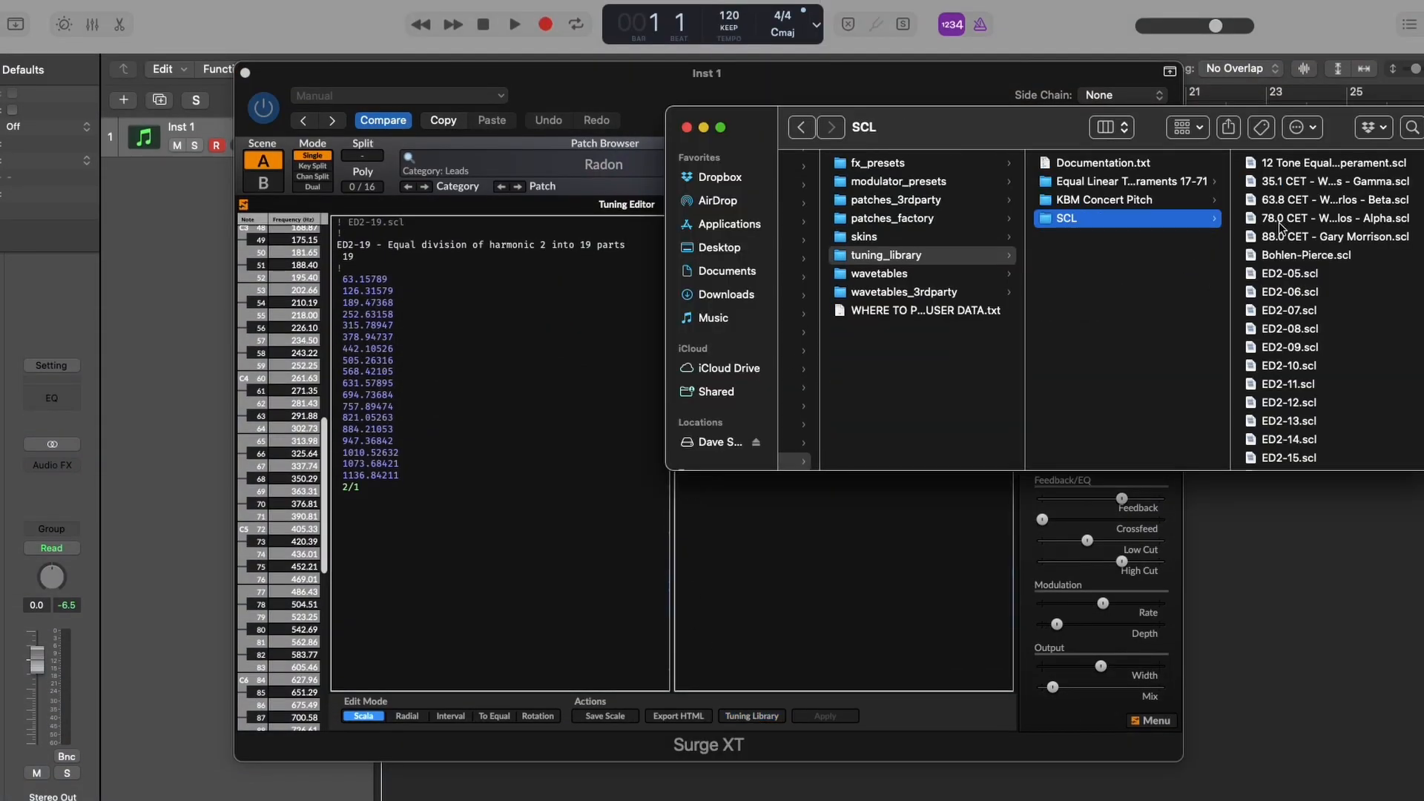
scroll(down, 3)
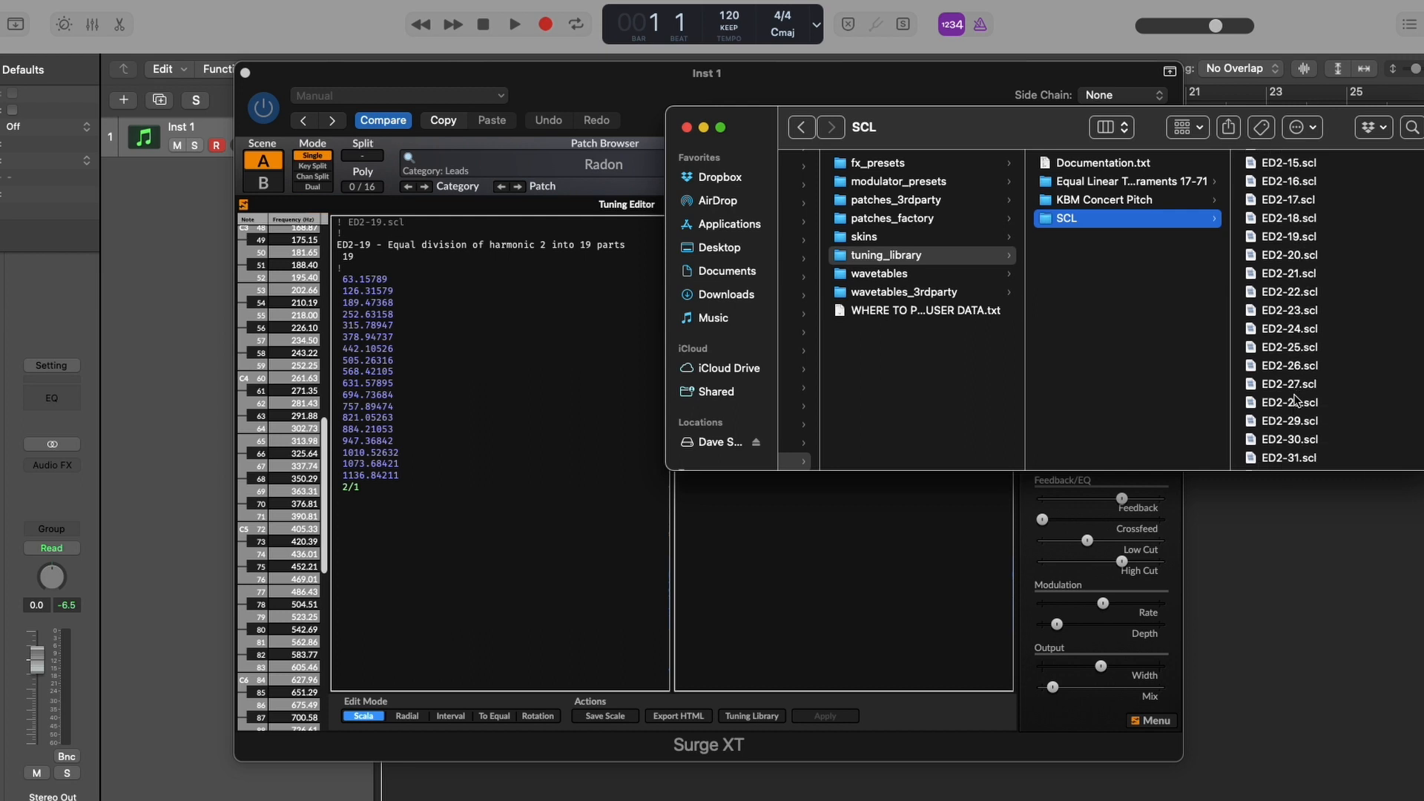
click(1086, 427)
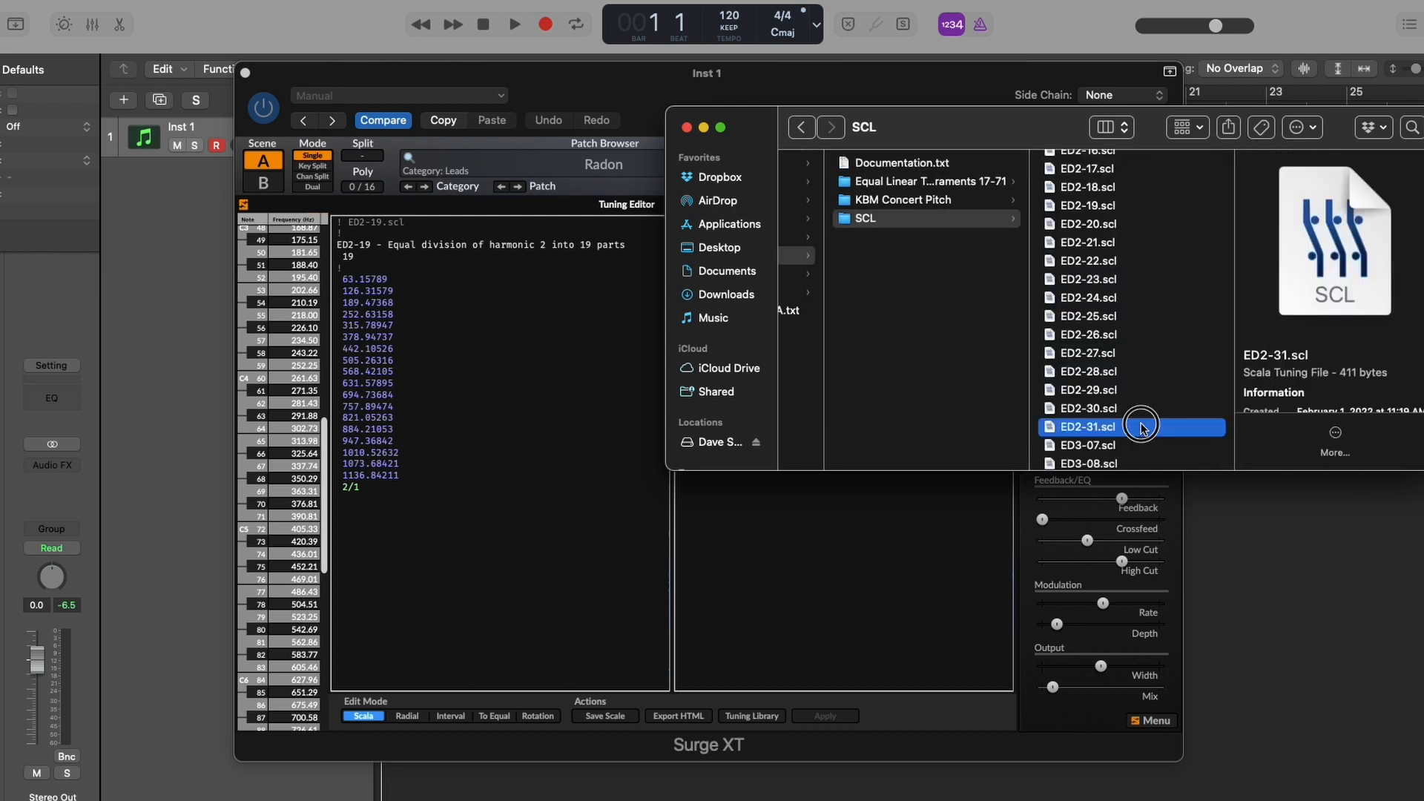
double_click(1086, 427)
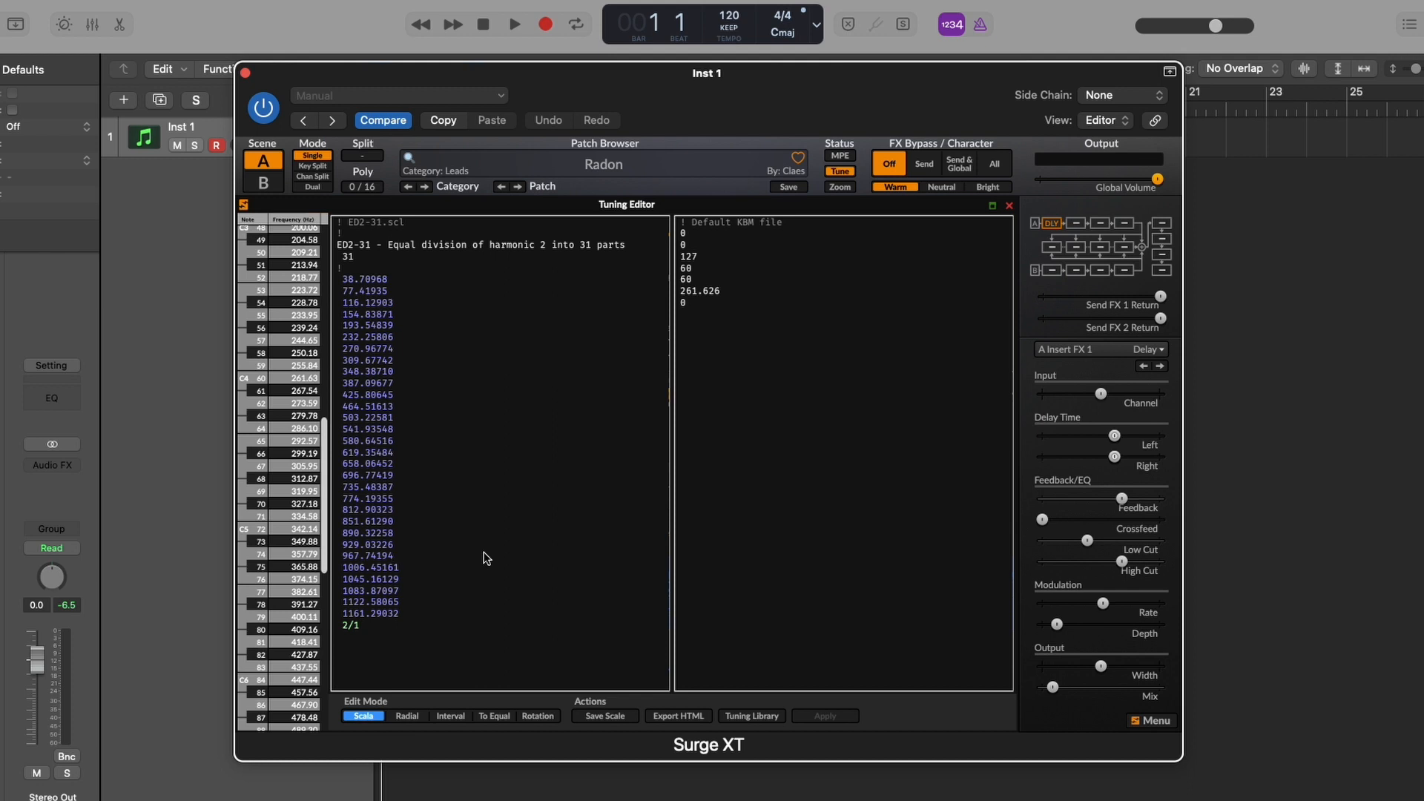
click(392, 554)
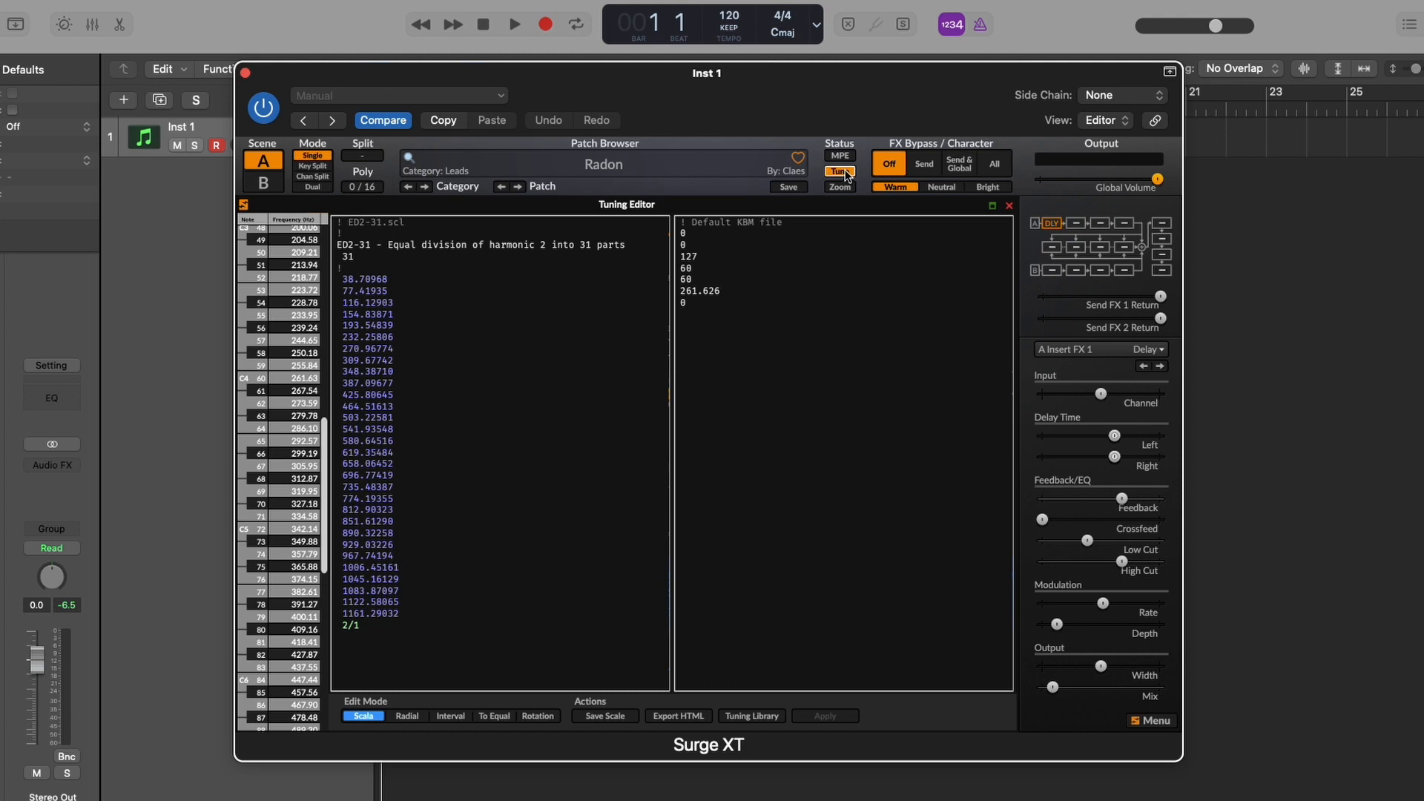
Open the Tune menu in the Status area.
click(837, 173)
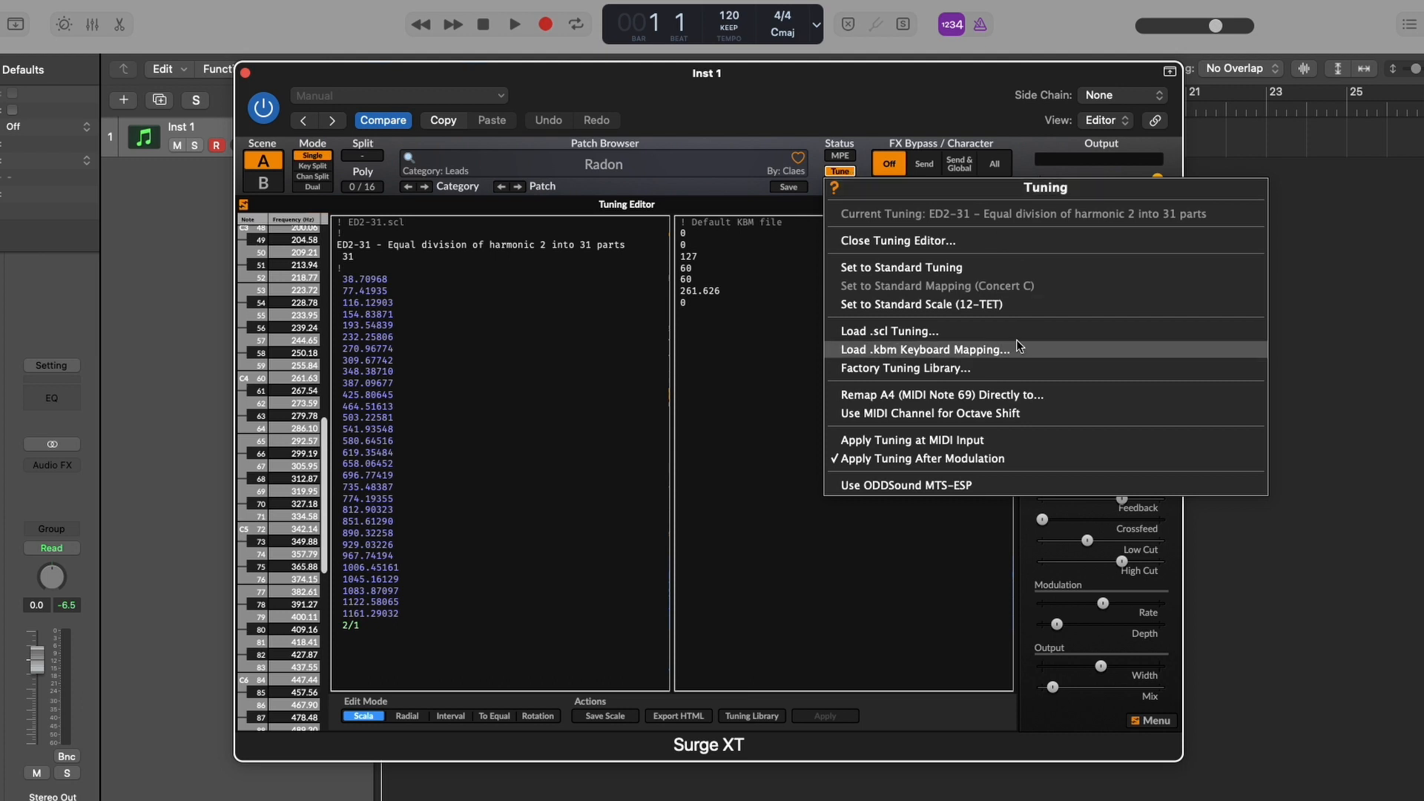
mouse_move(970, 414)
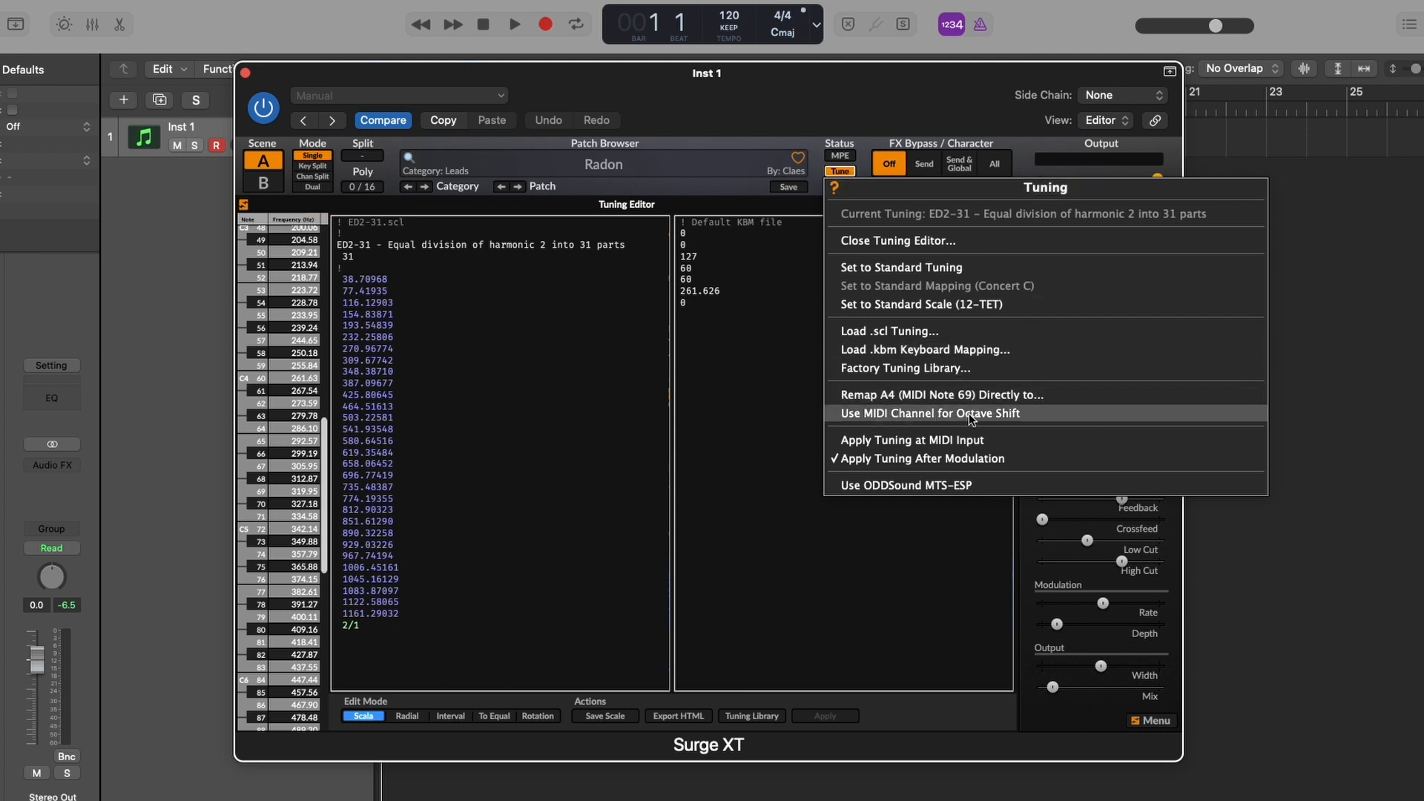